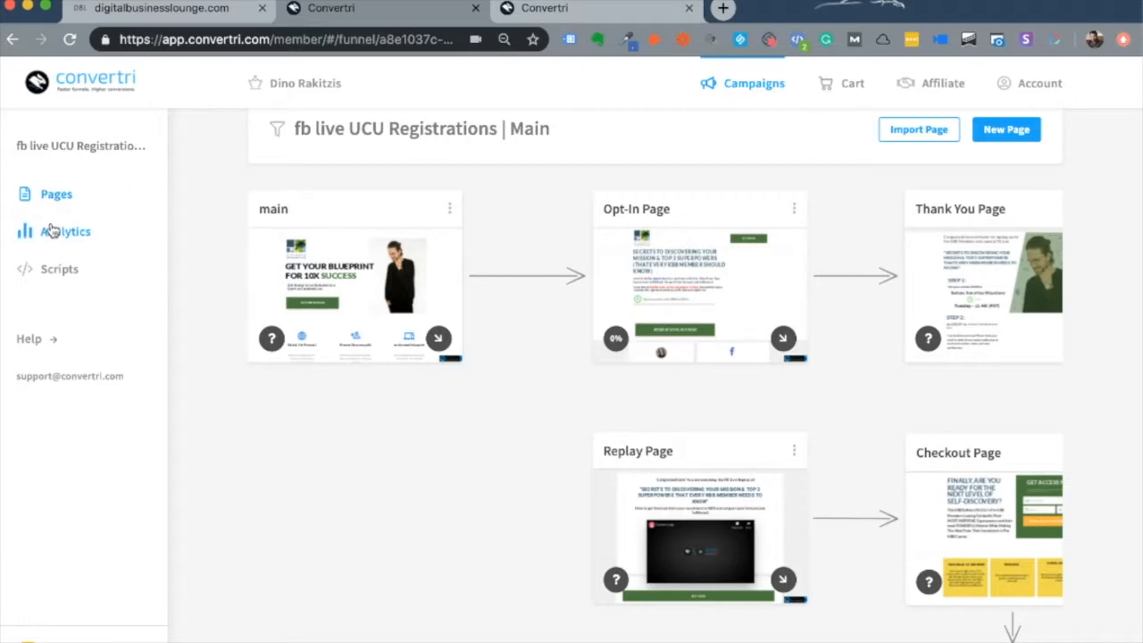
mouse_move(188, 369)
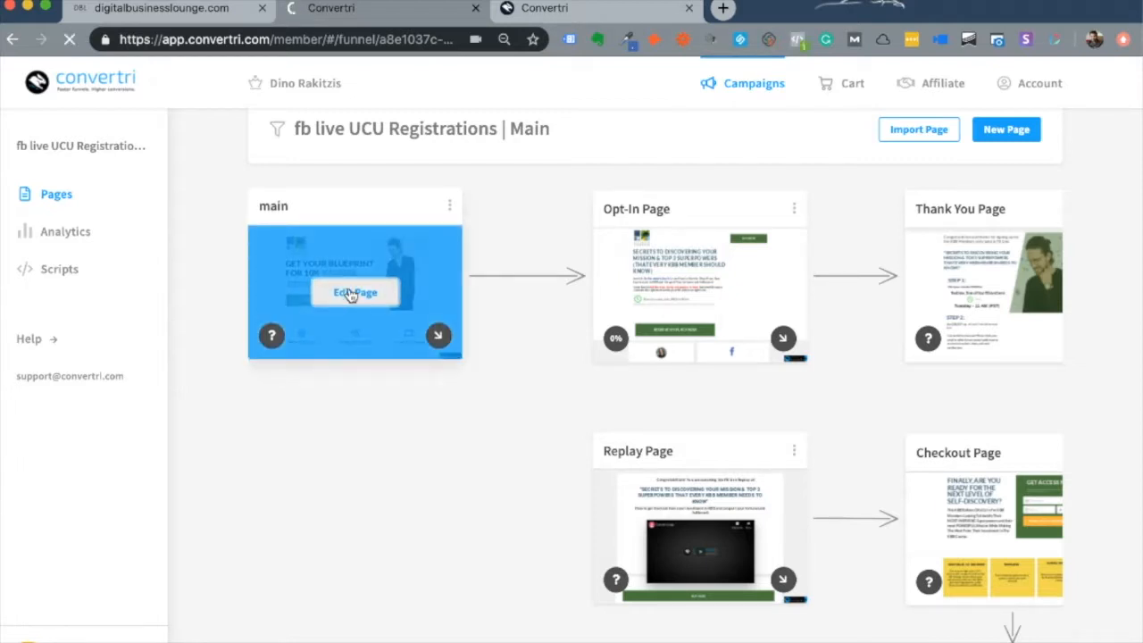
Step: Open the main landing page in the editor via Edit Page on its thumbnail
left_click(354, 293)
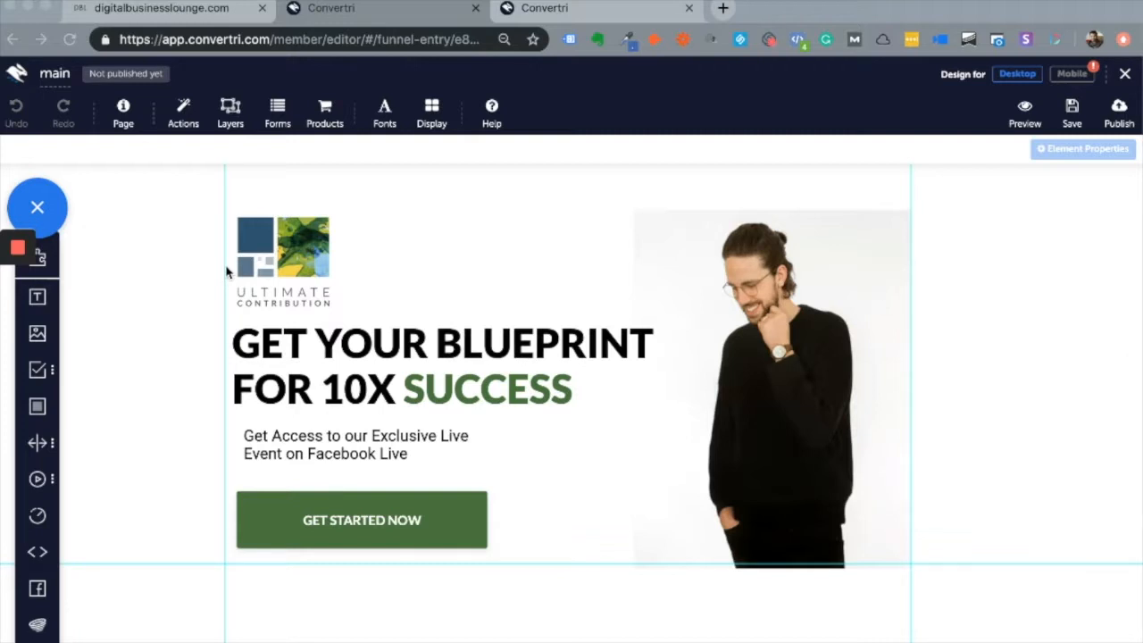
mouse_move(54, 315)
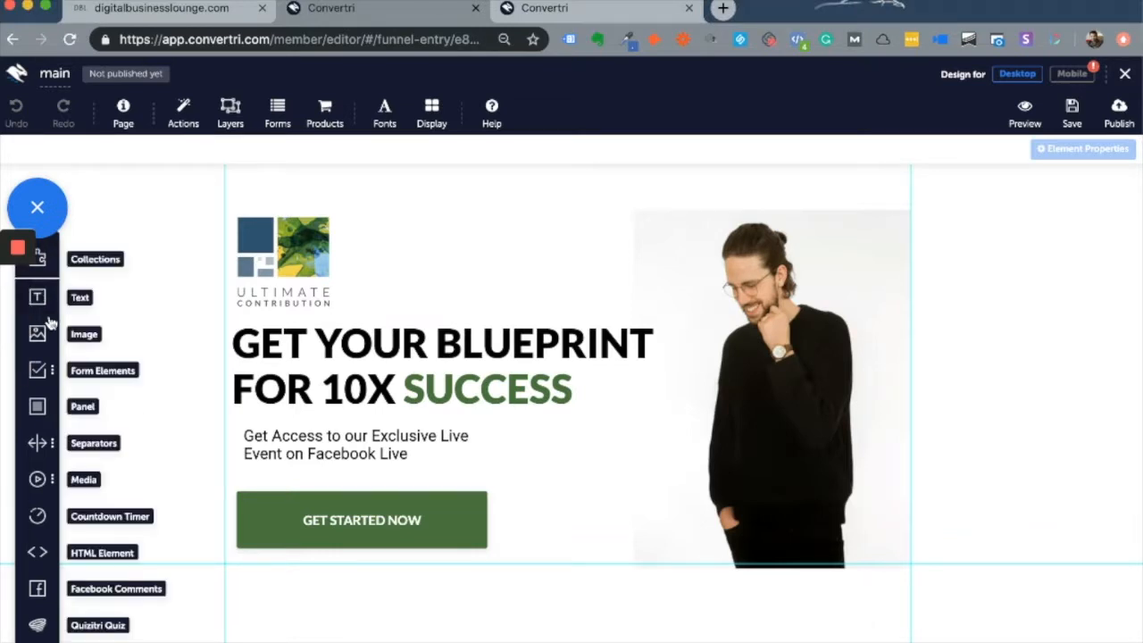
mouse_move(44, 254)
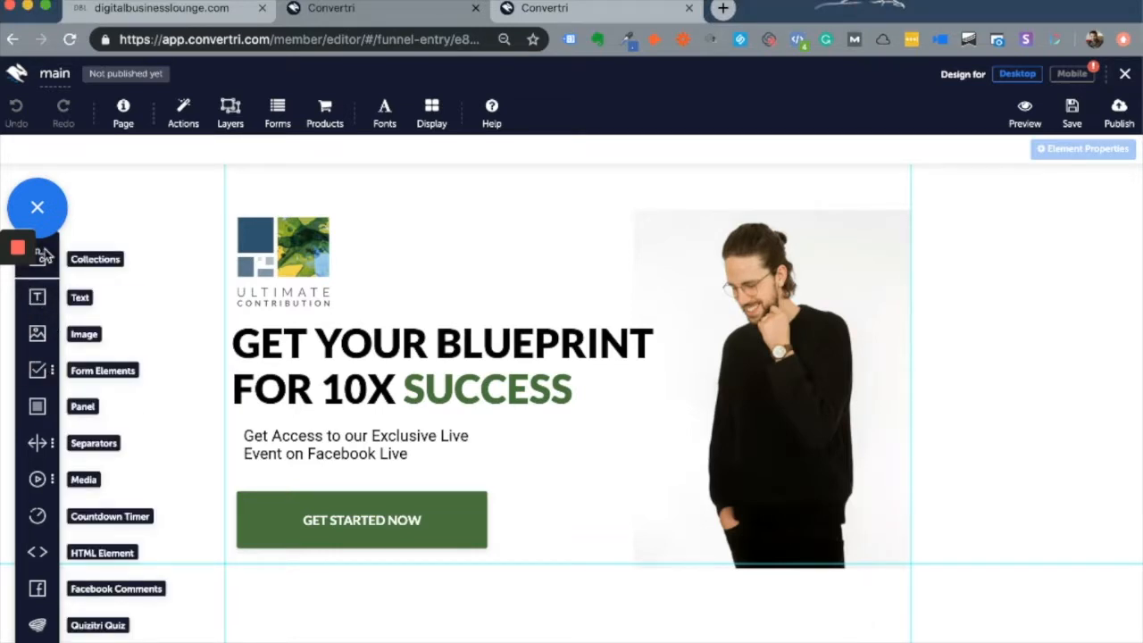
left_click(96, 259)
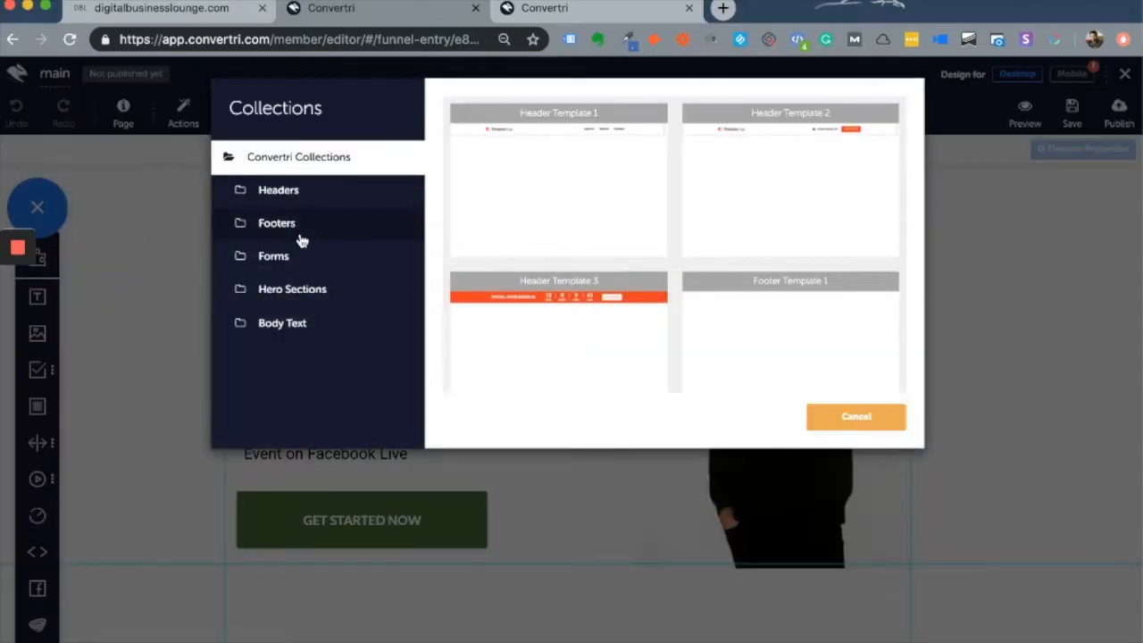
left_click(279, 190)
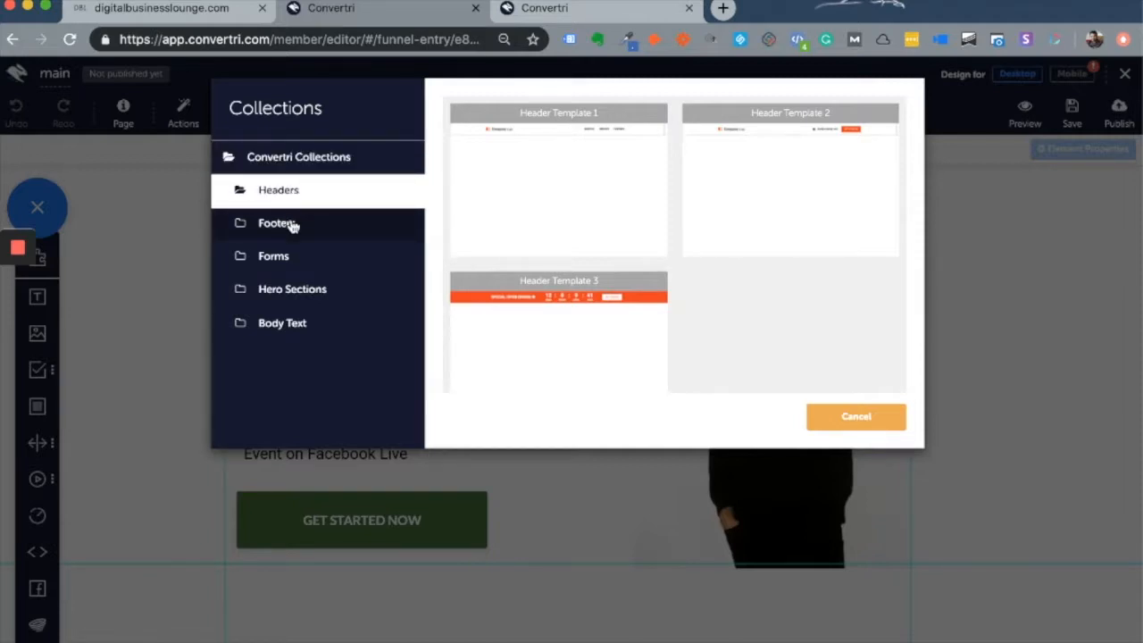
left_click(293, 289)
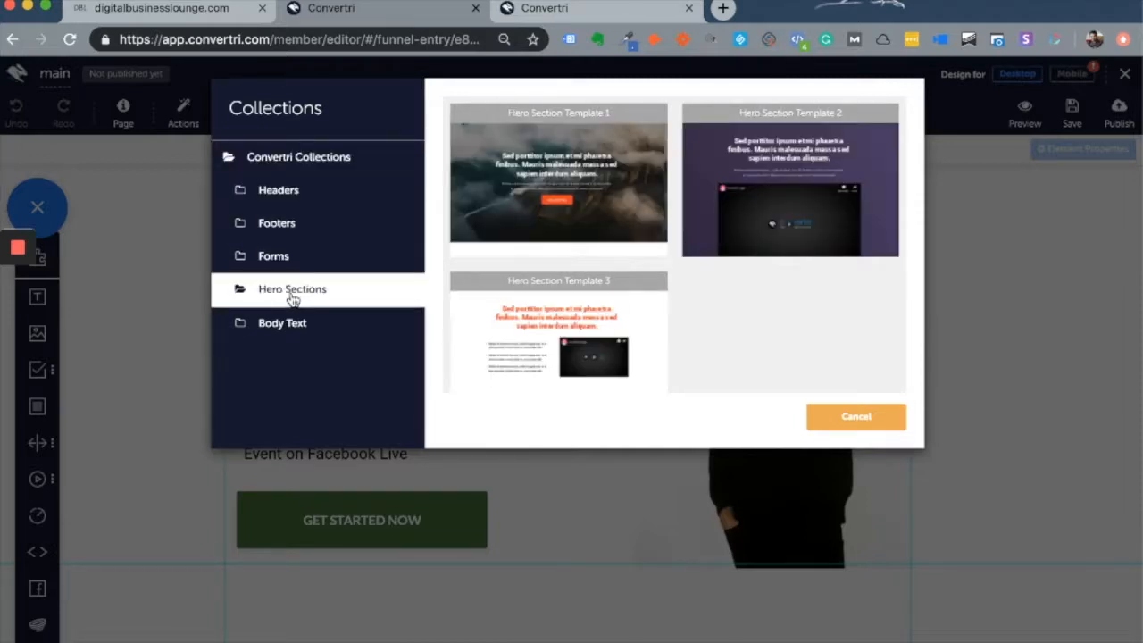
left_click(282, 322)
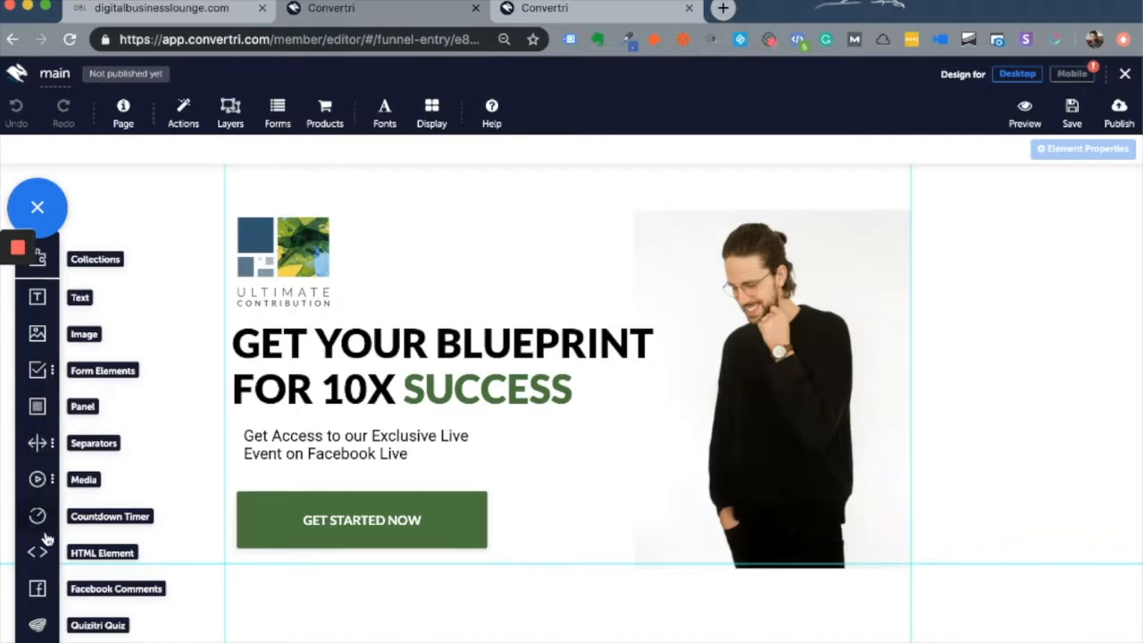
mouse_move(50, 614)
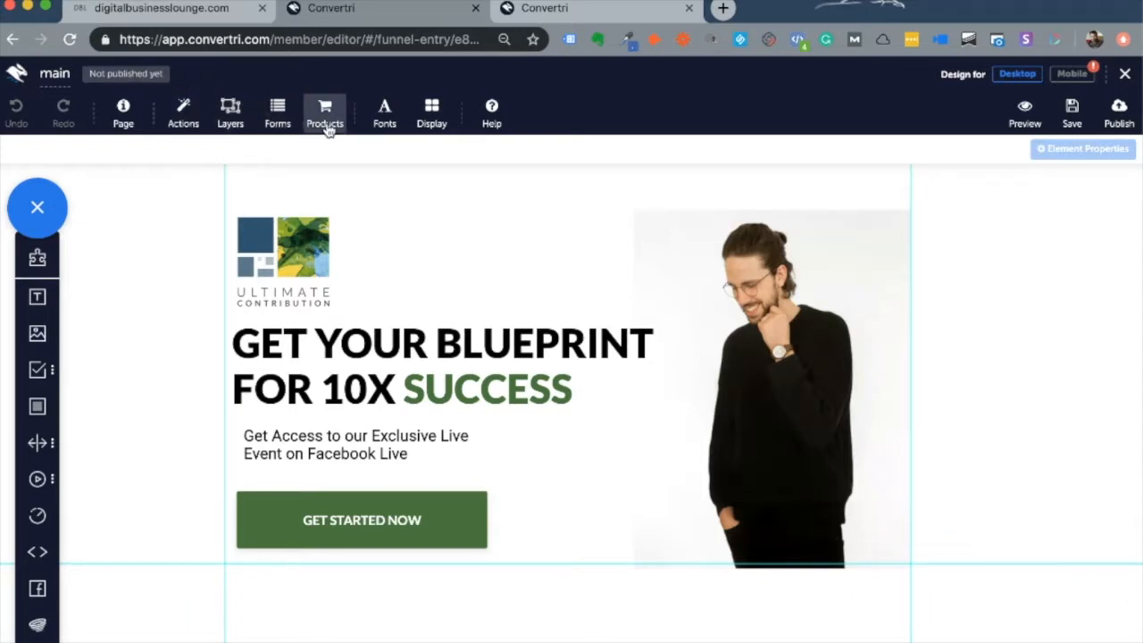
mouse_move(182, 114)
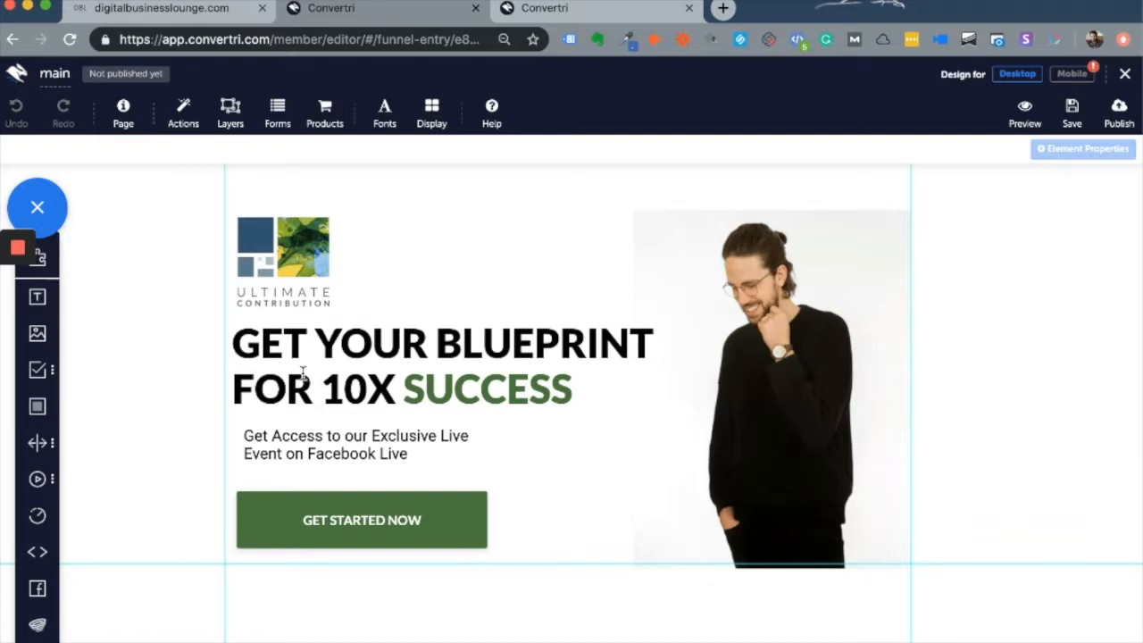
mouse_move(386, 309)
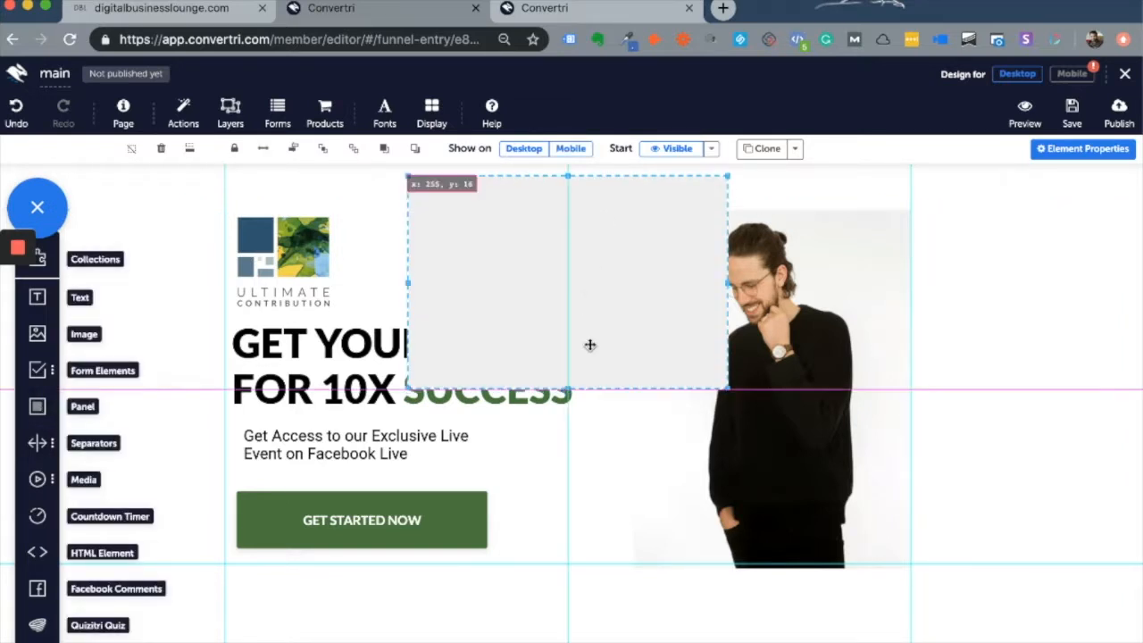
Step: Select the grey panel under the hero, widen it, and toggle it to full page width
scroll("down", 3)
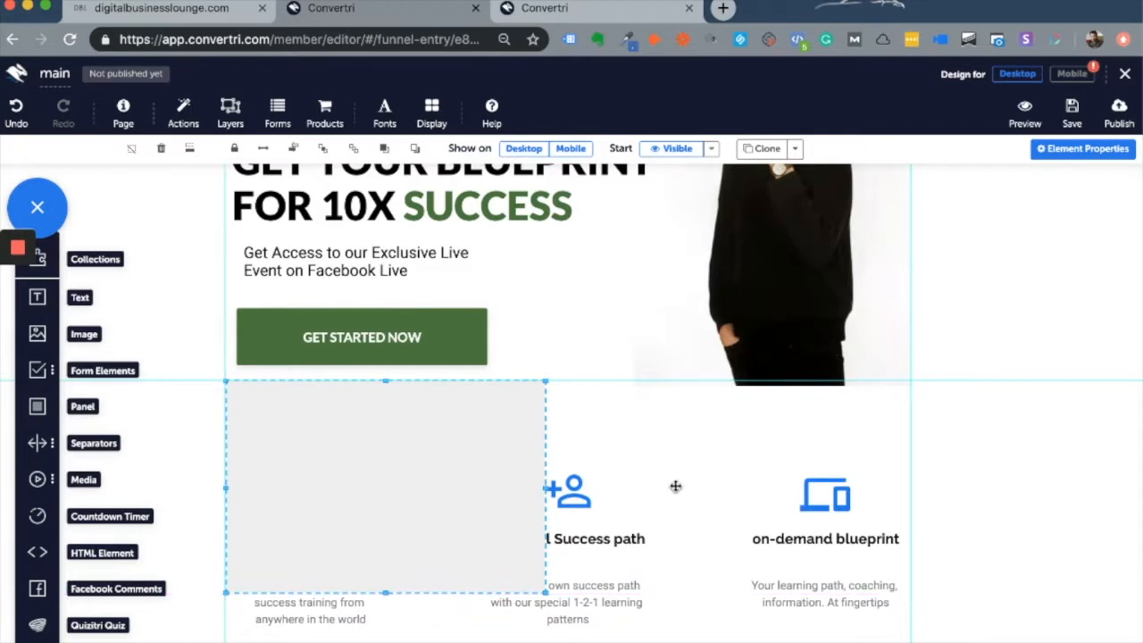
scroll("down", 3)
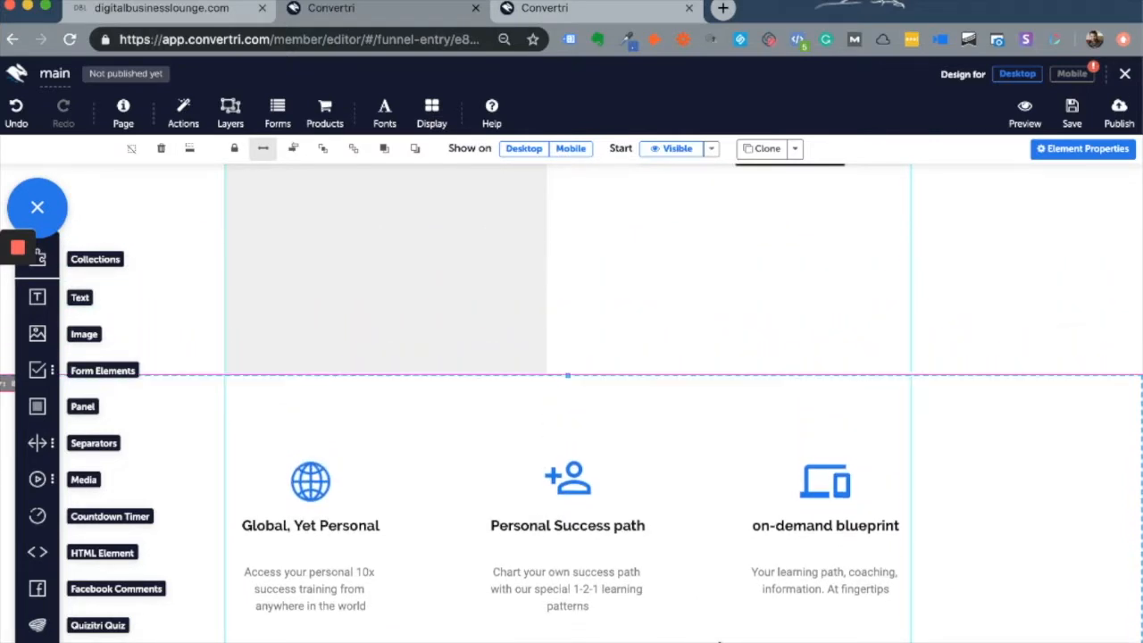
left_click(384, 268)
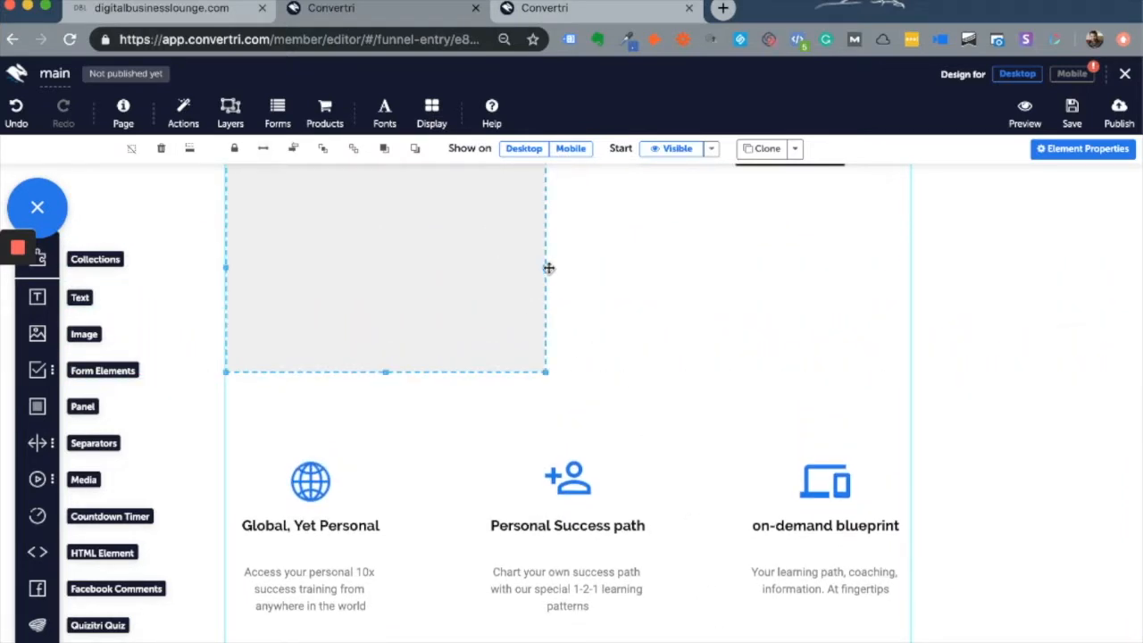
left_click_drag(546, 268, 900, 269)
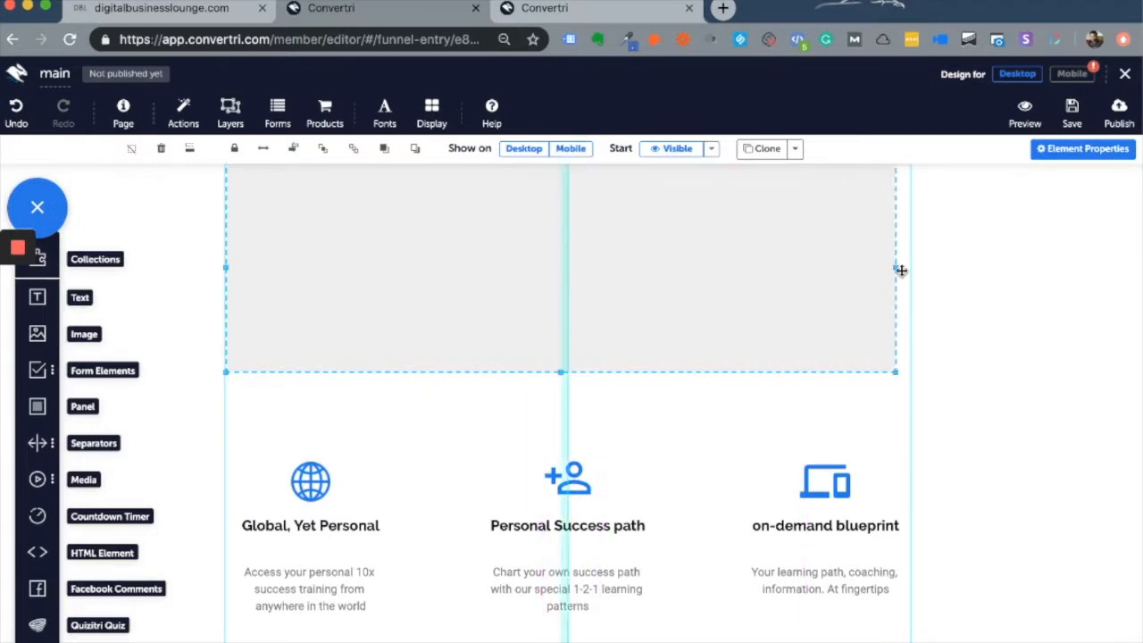
left_click_drag(896, 271, 913, 272)
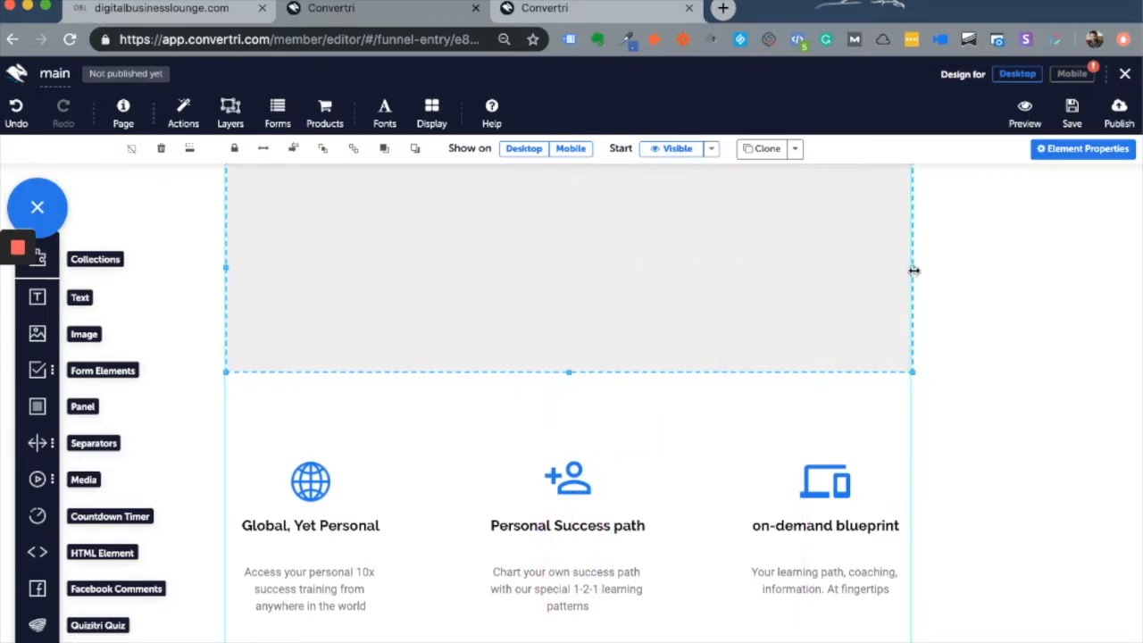
left_click(262, 149)
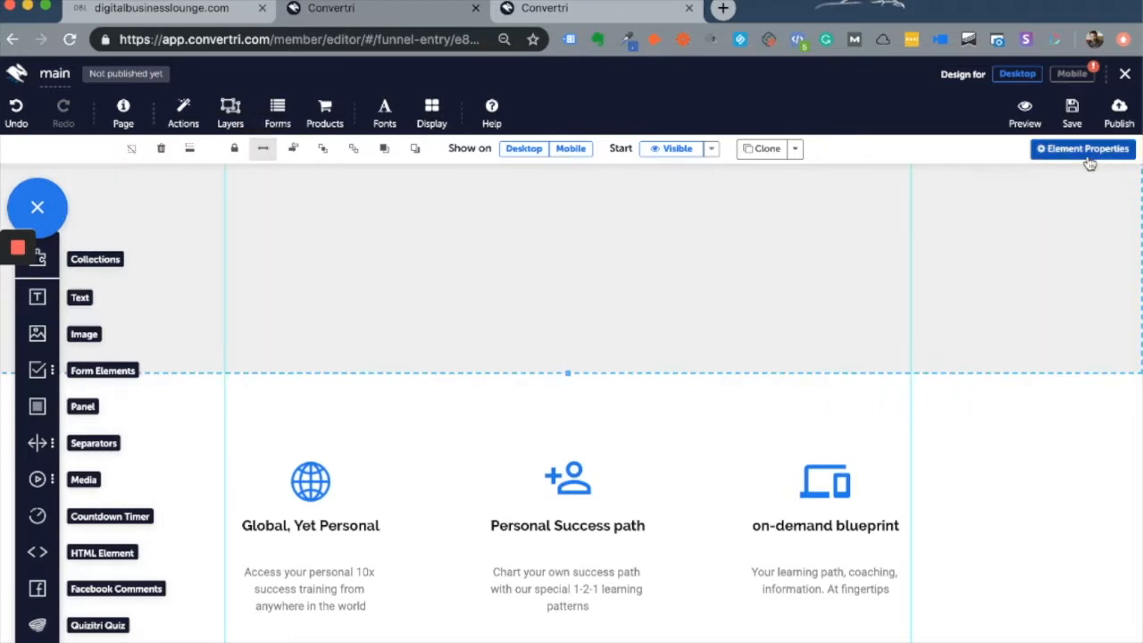
Step: Set the full-width panel's background to white in Element Properties
left_click(1082, 148)
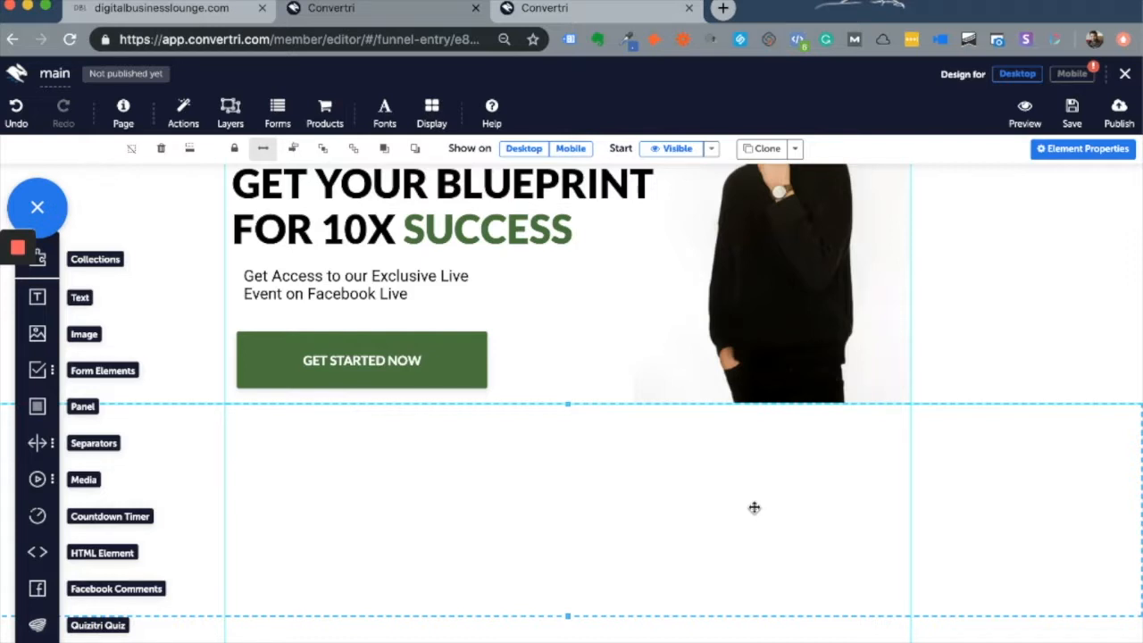
mouse_move(357, 486)
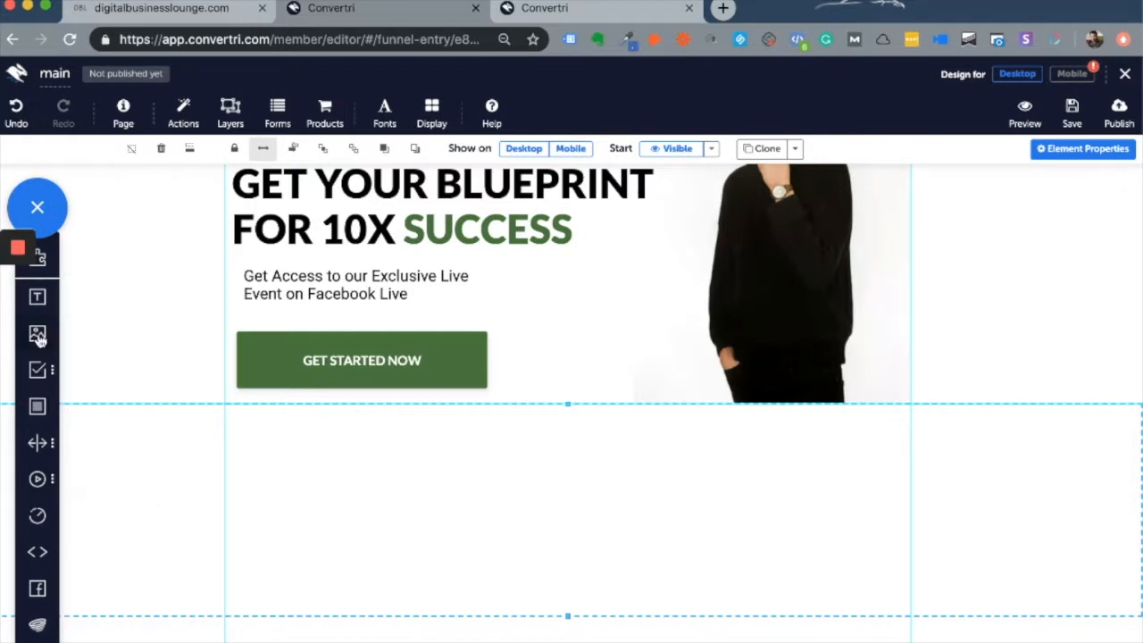
Step: Insert the smiling-woman screenshot from the Media Gallery home folder as an Image element
left_click(37, 334)
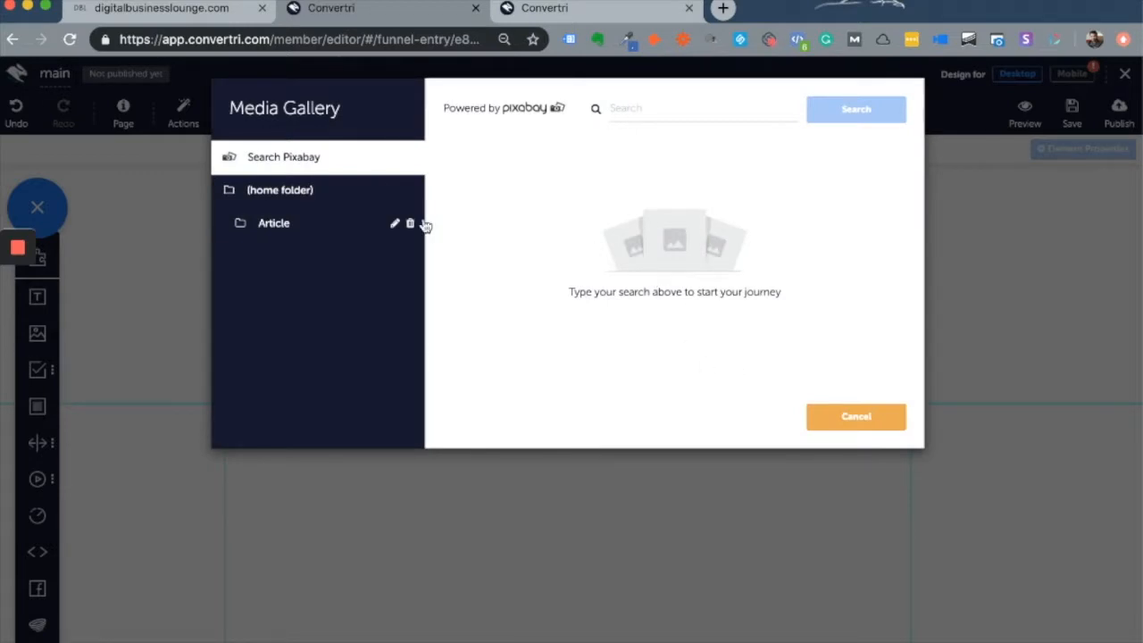
left_click(278, 189)
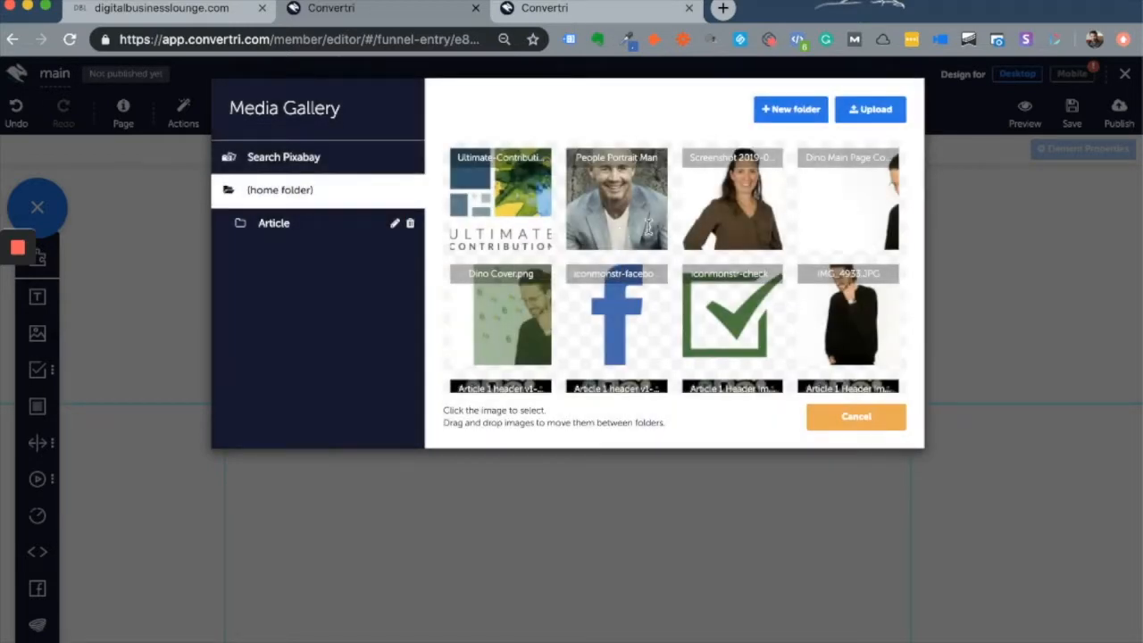
left_click(732, 198)
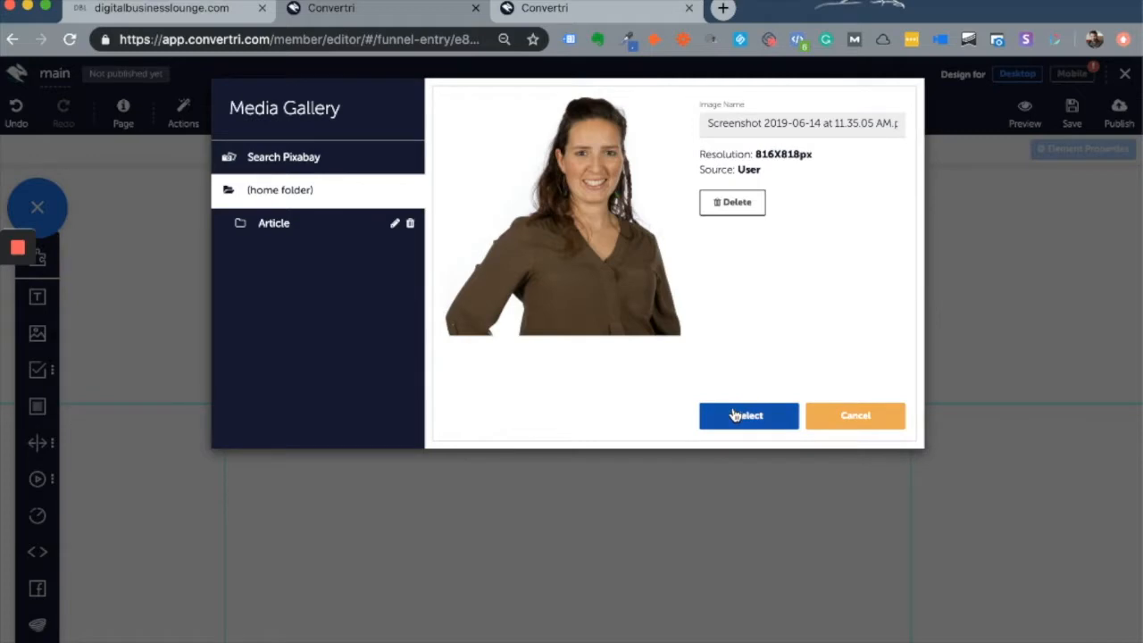
left_click(746, 414)
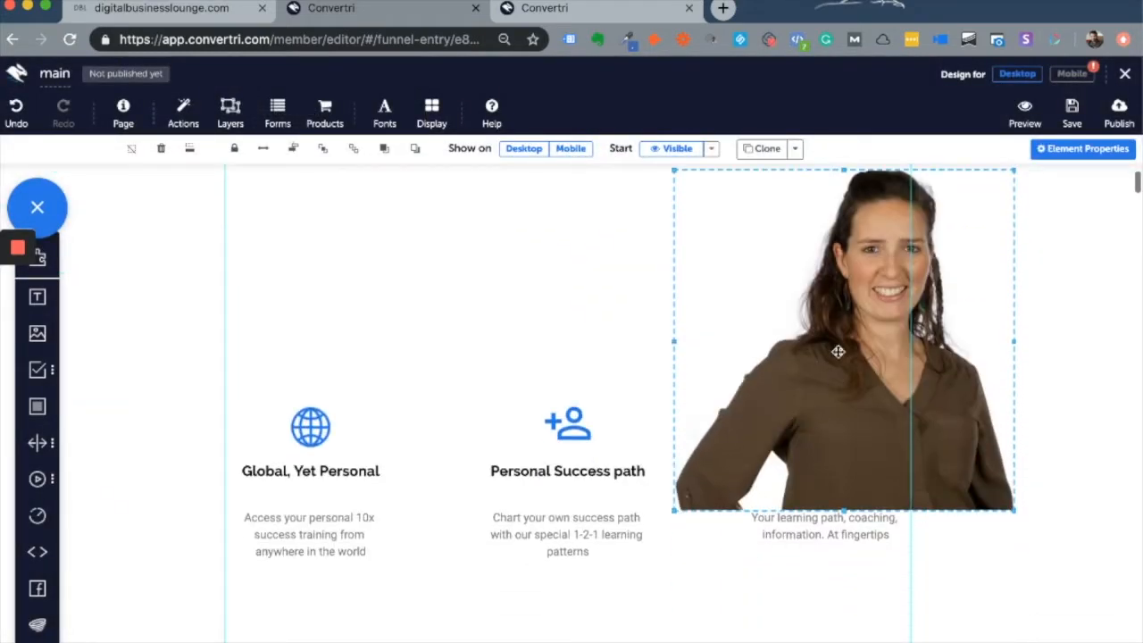
Step: Scroll down the page to the white panel where the woman's photo sits
scroll("down", 3)
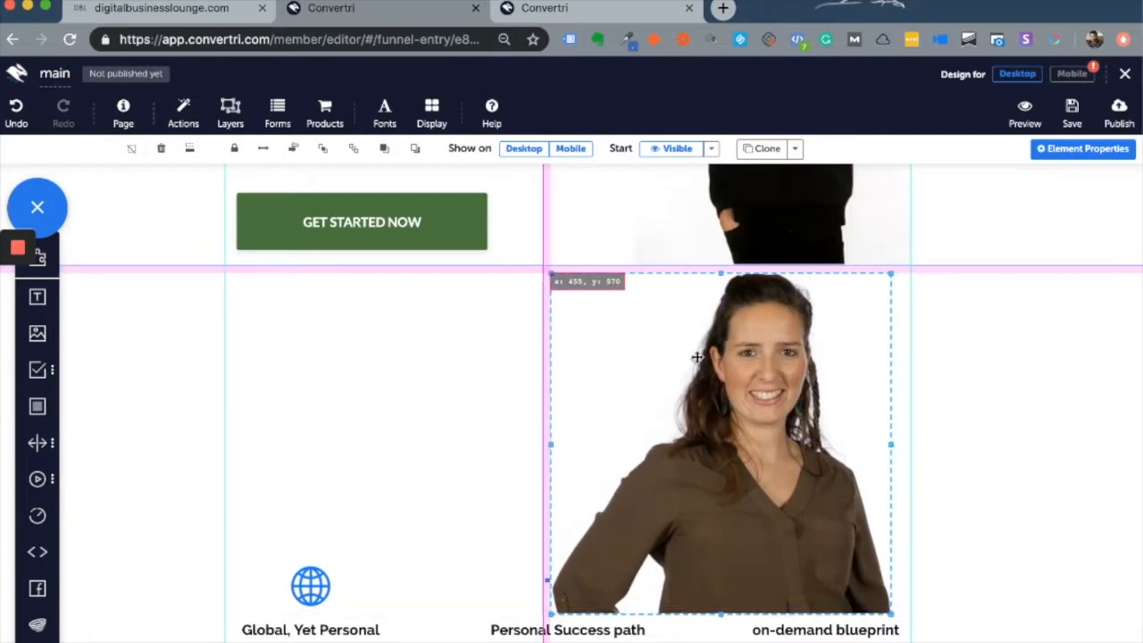
scroll("down", 3)
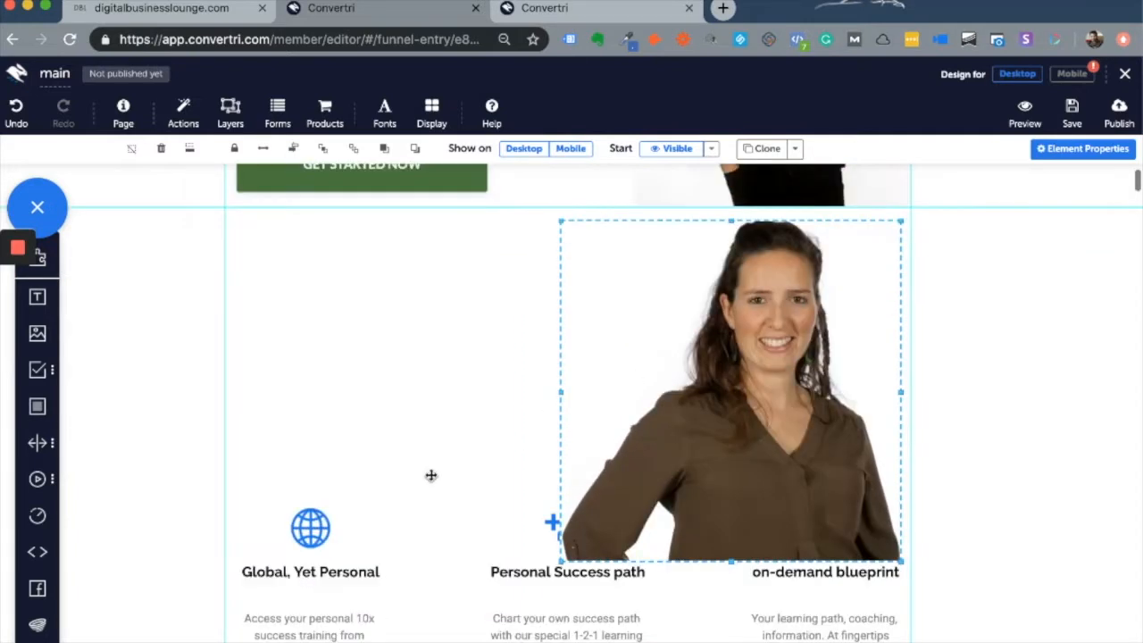
scroll("down", 3)
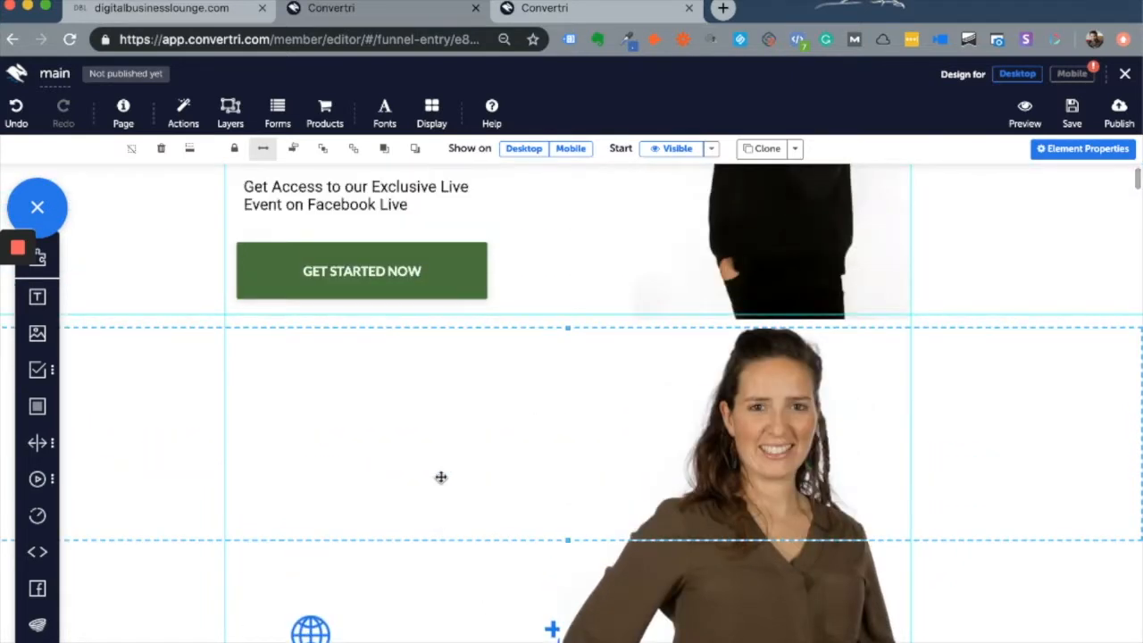
mouse_move(462, 489)
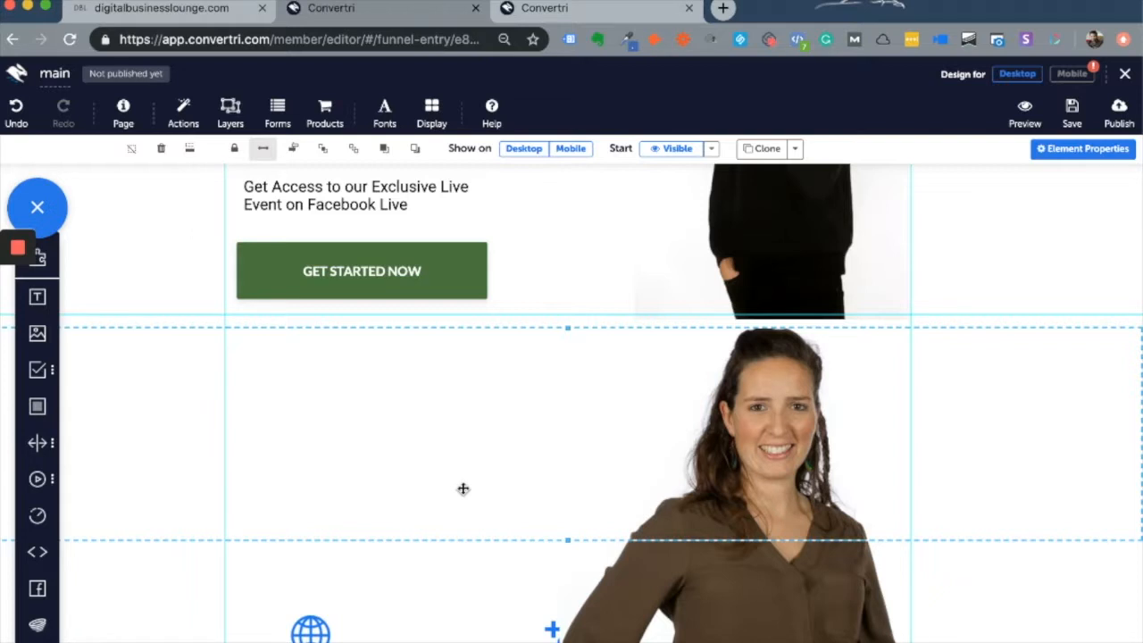
mouse_move(235, 395)
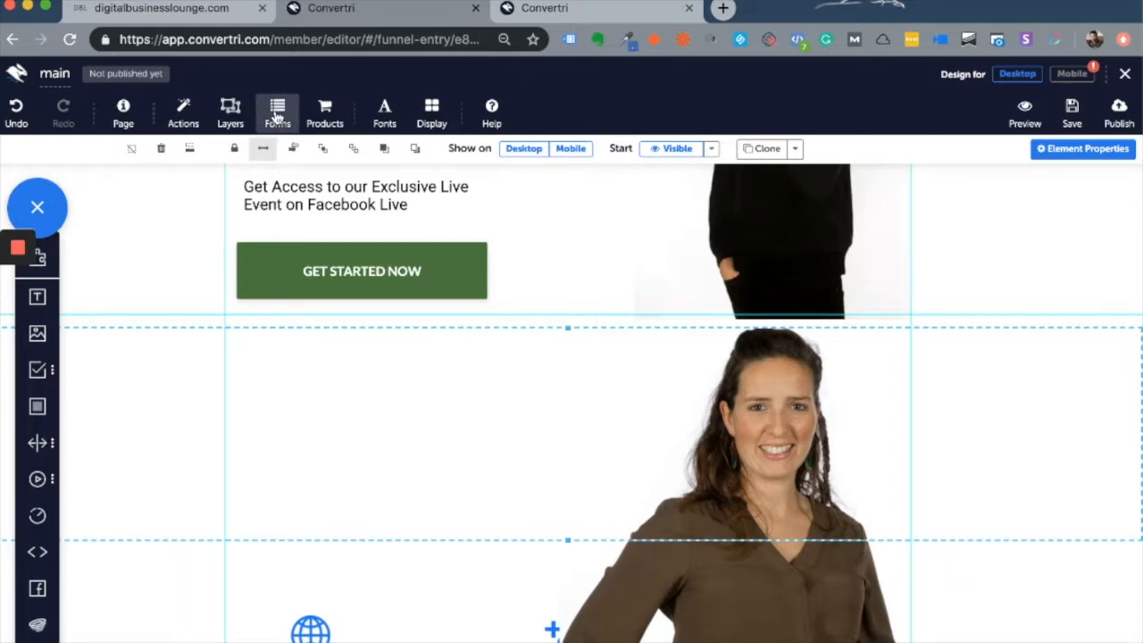
Step: Start a New form from HTML Code via the Forms configuration menu
left_click(276, 110)
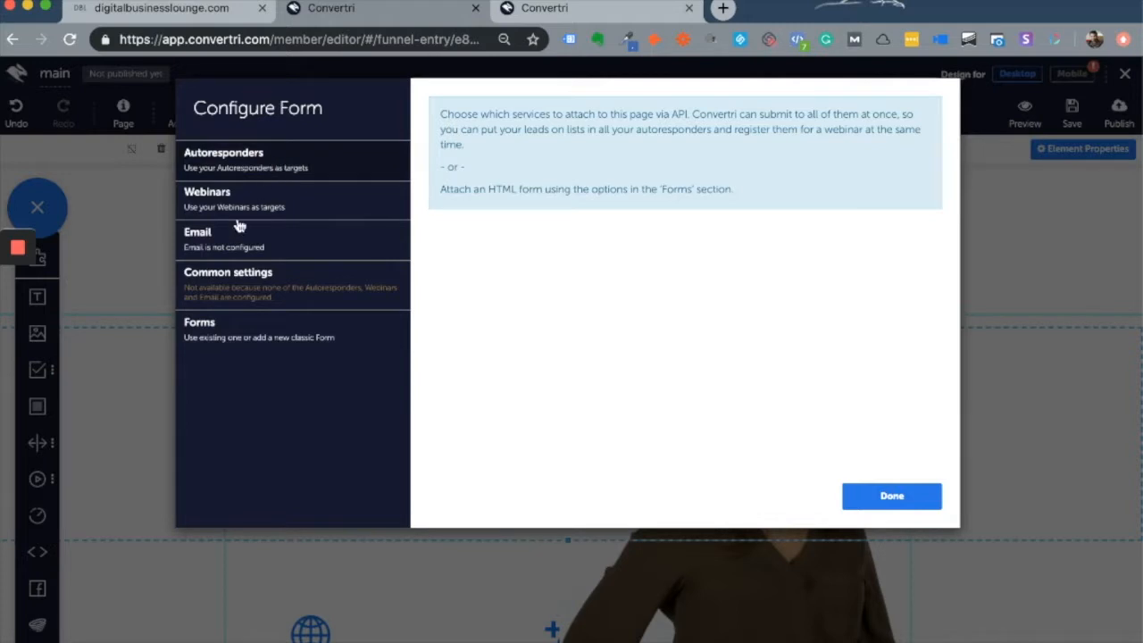
left_click(200, 321)
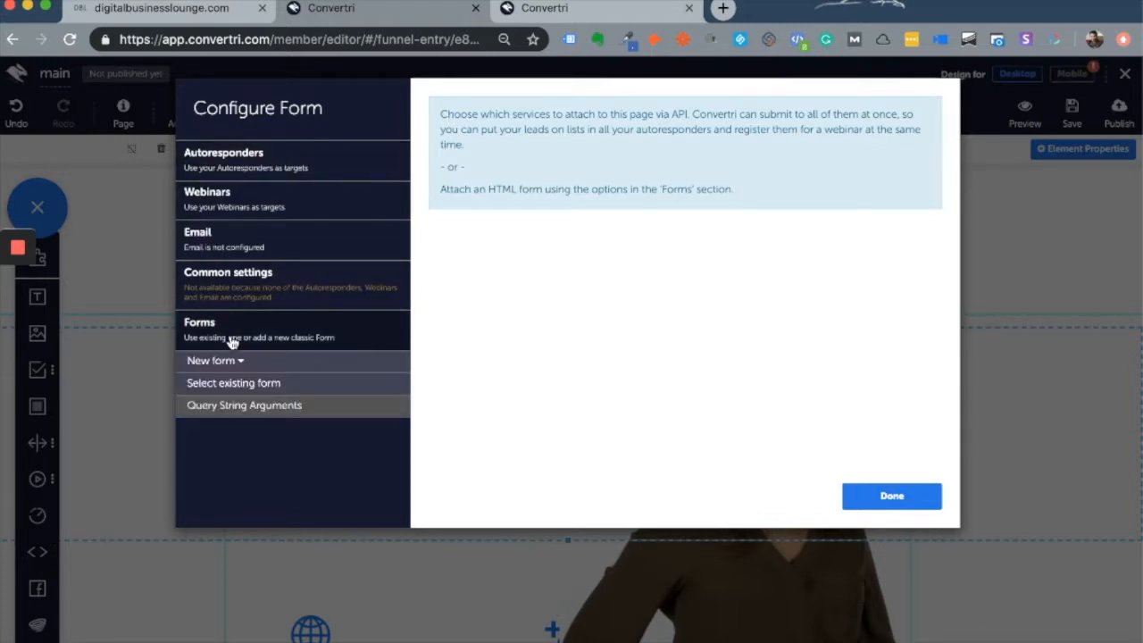
left_click(214, 361)
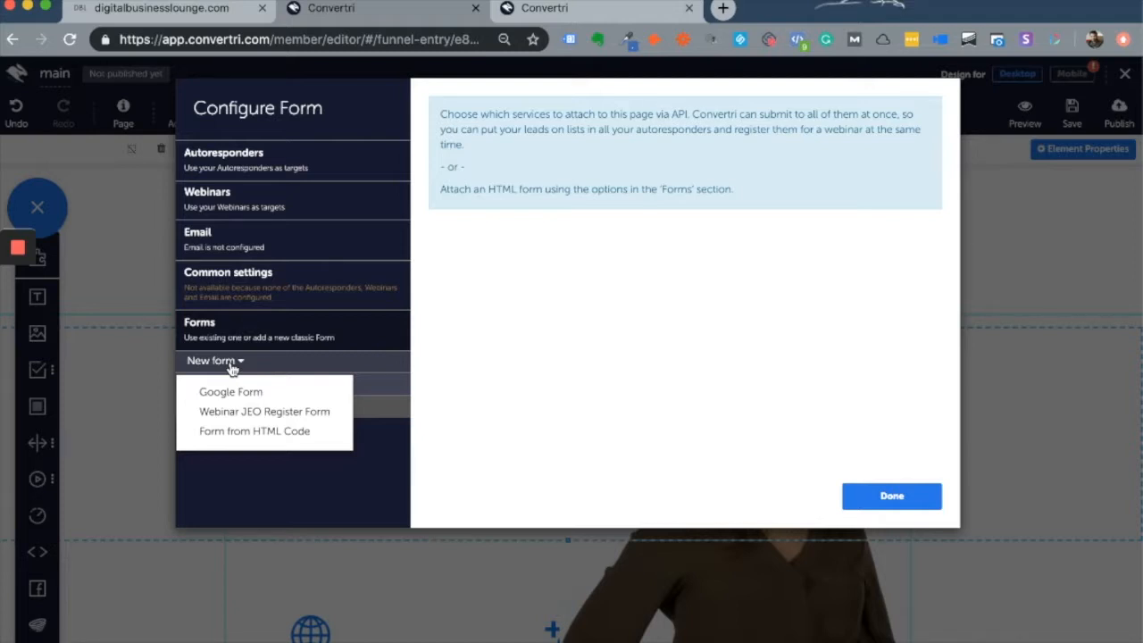
mouse_move(254, 438)
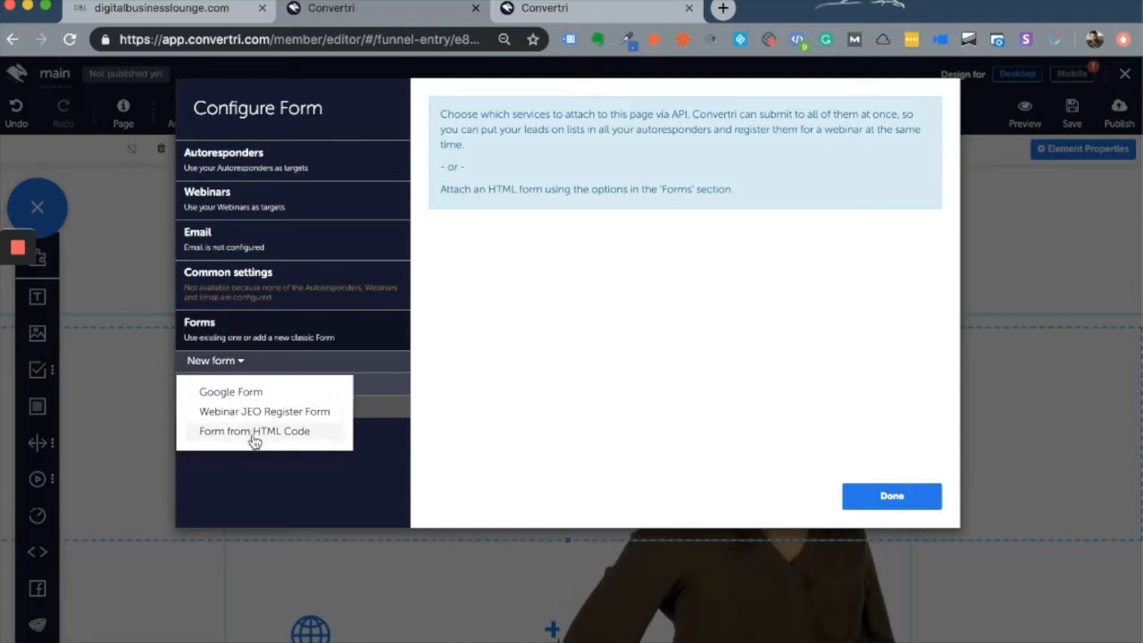
mouse_move(254, 443)
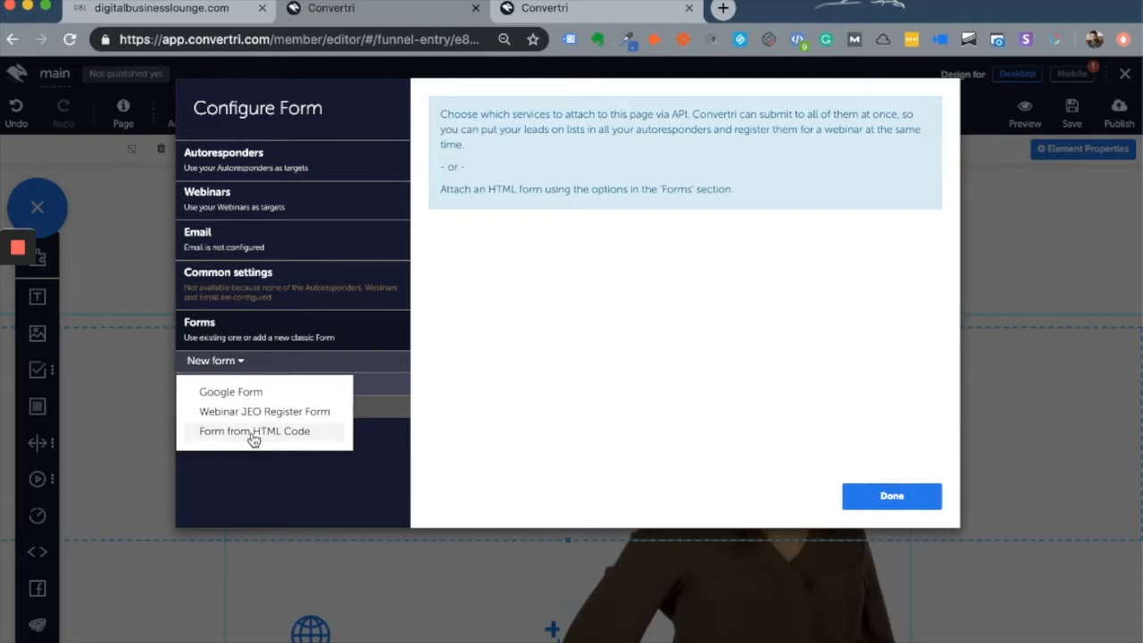
left_click(253, 430)
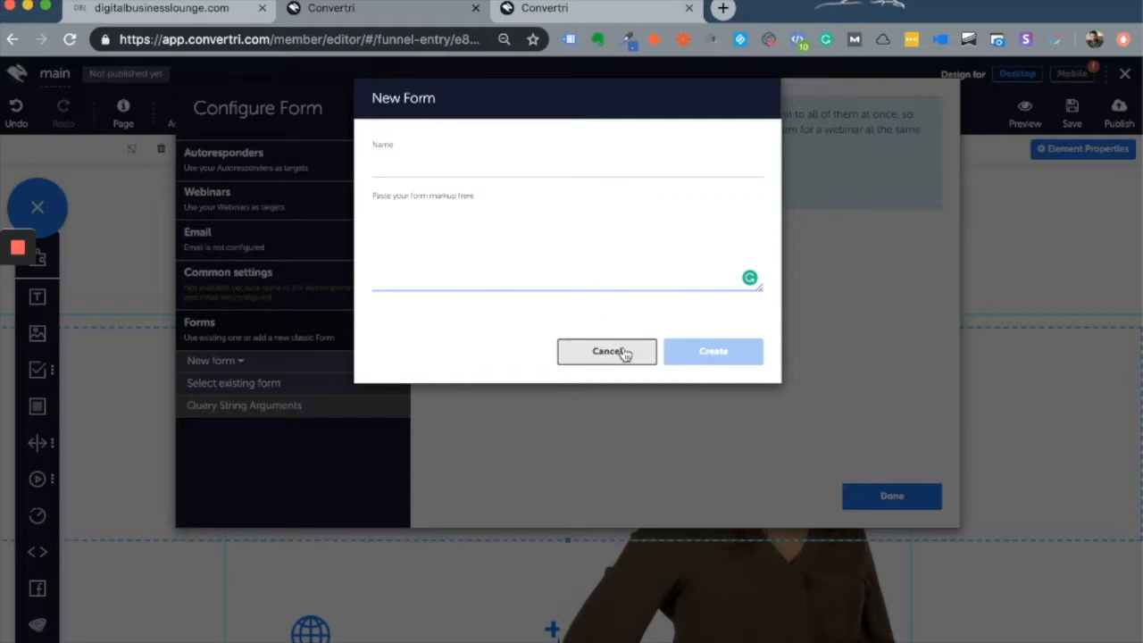
Step: Cancel the New Form dialog, returning to the page editor
left_click(607, 350)
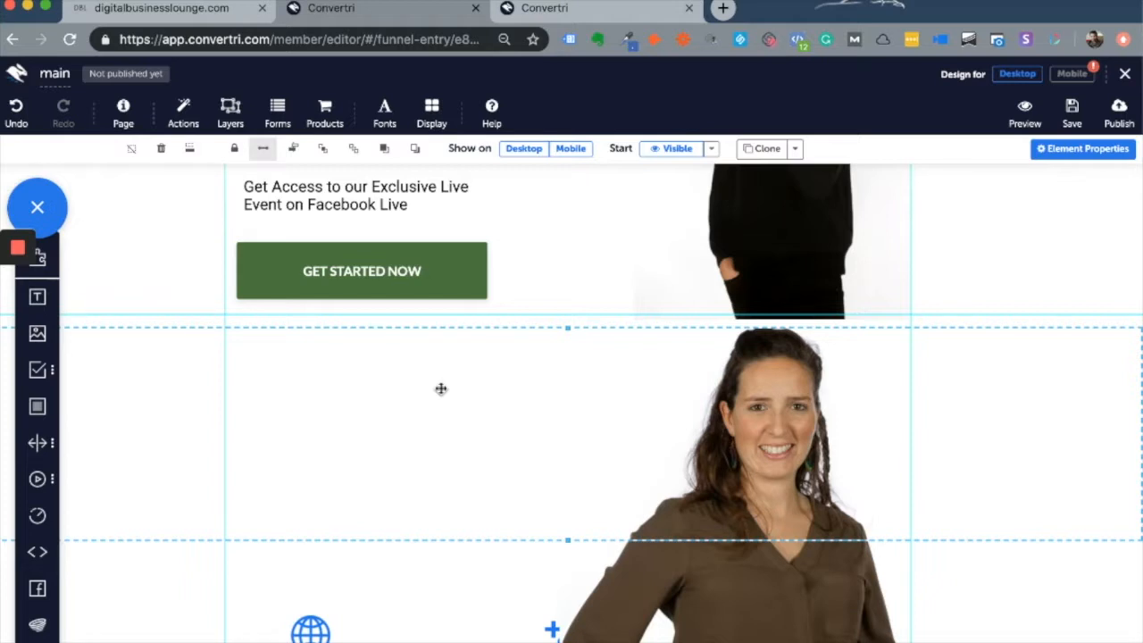
mouse_move(231, 110)
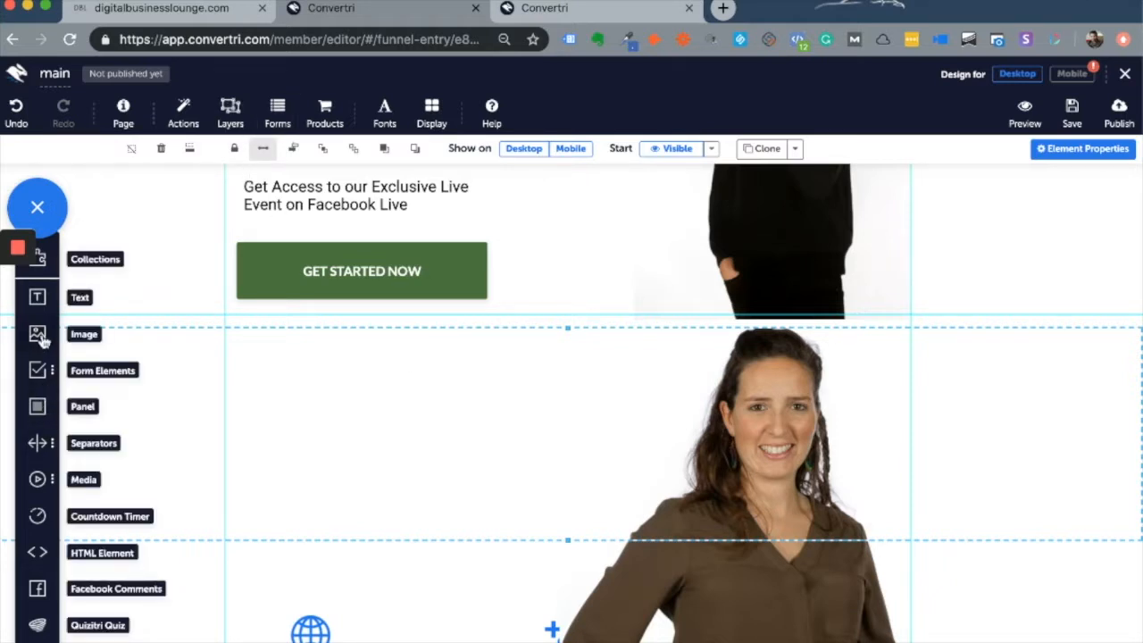
mouse_move(40, 369)
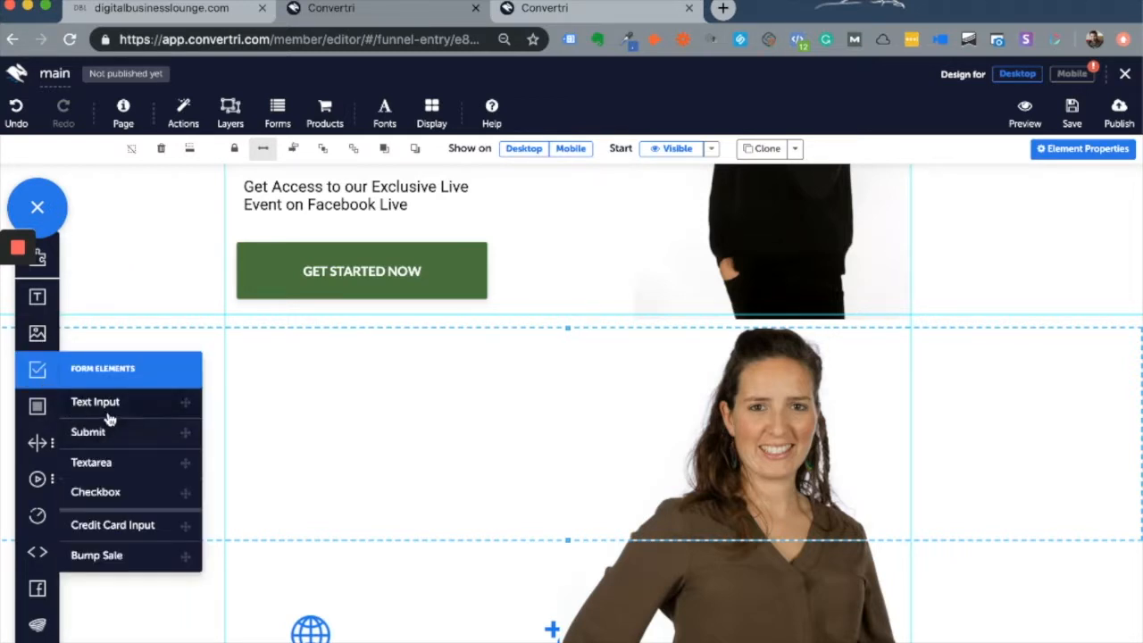
Step: Add a Text Input form field to the panel and select the upper Email field
left_click(94, 400)
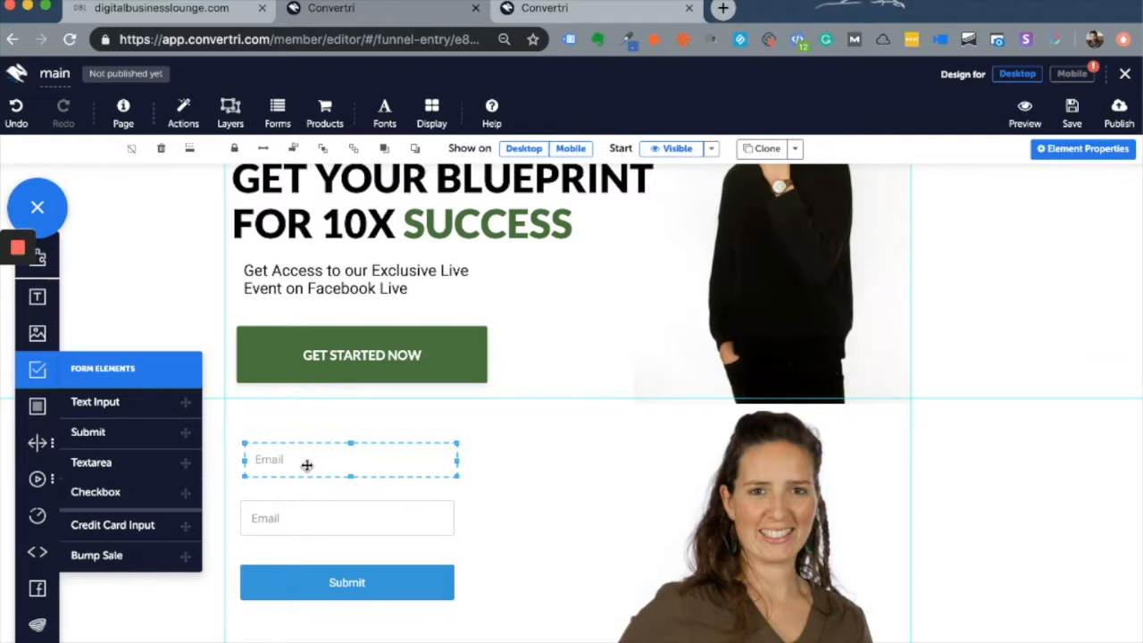
mouse_move(339, 507)
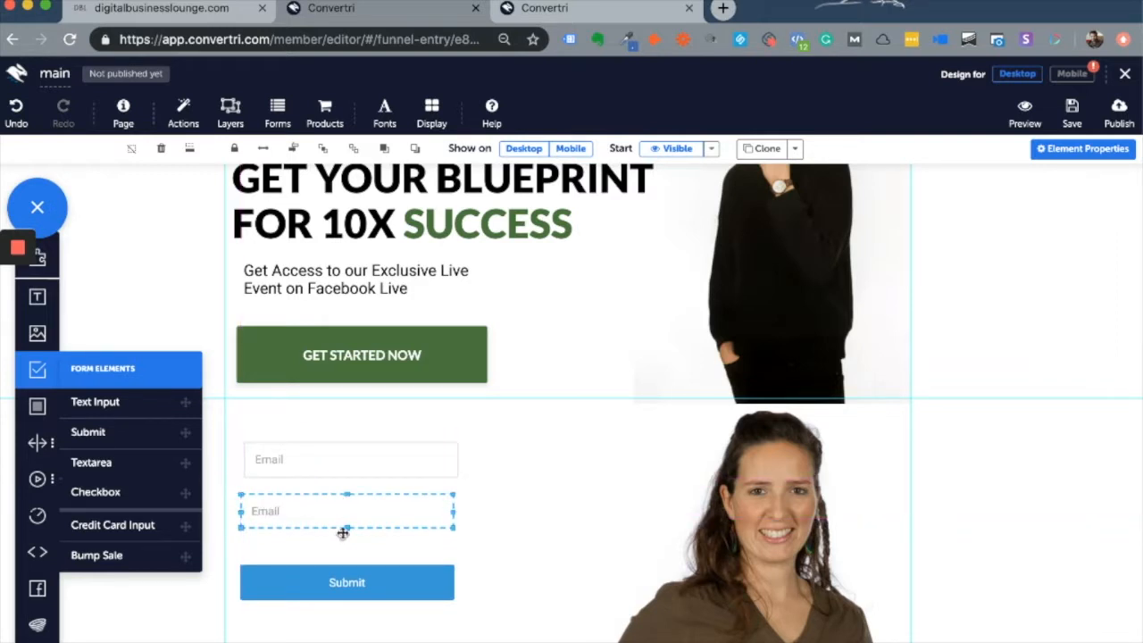
left_click(346, 564)
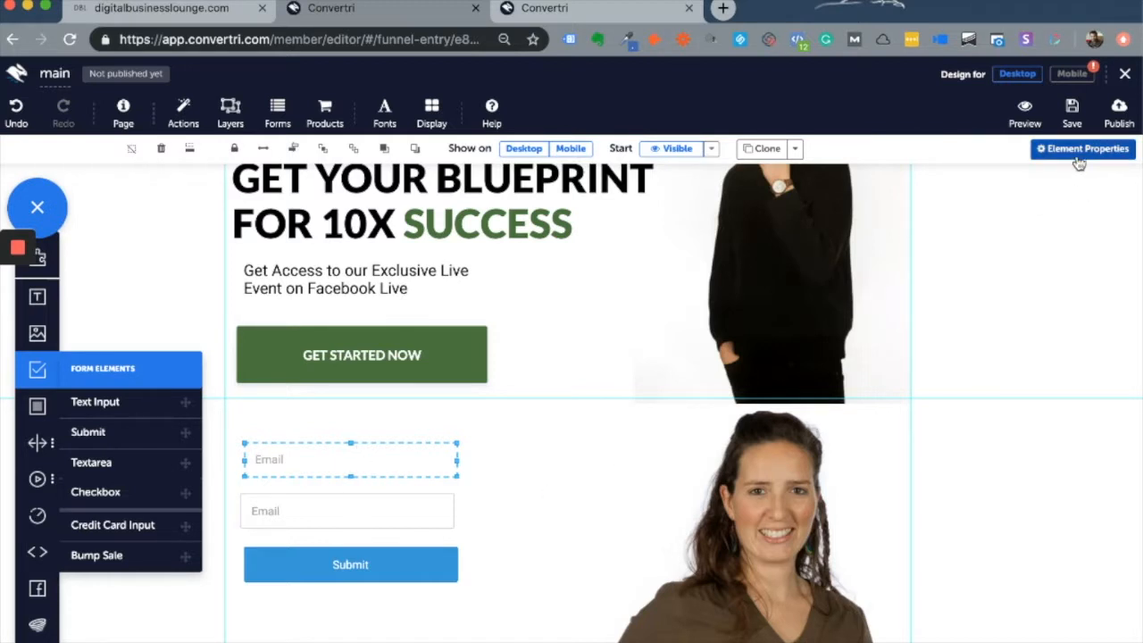
left_click(1082, 148)
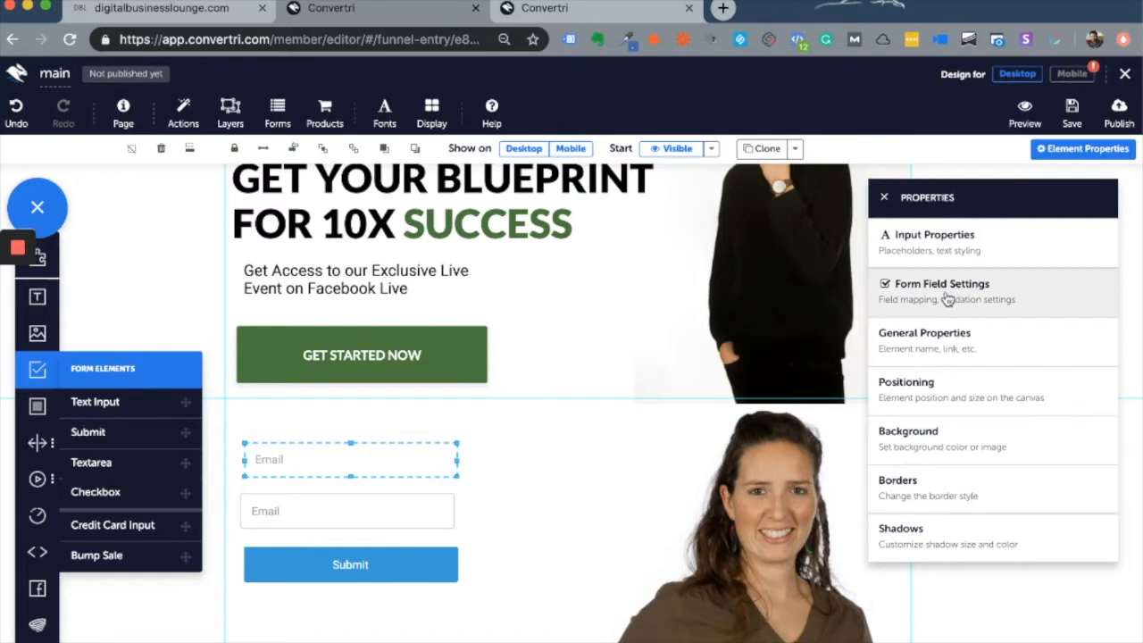
left_click(942, 290)
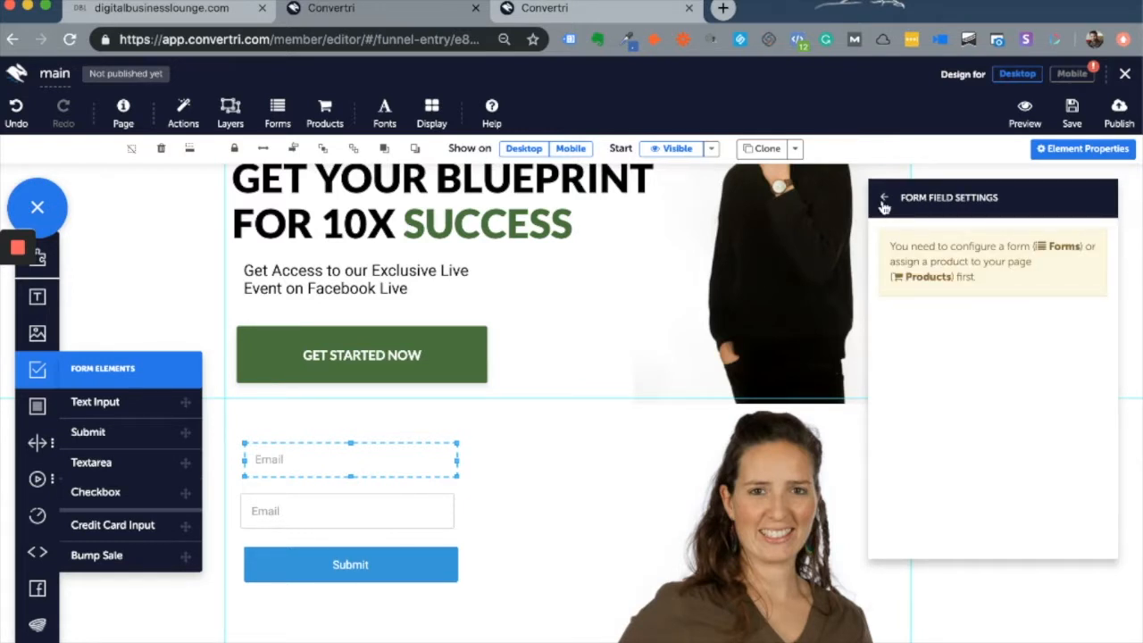
left_click(884, 196)
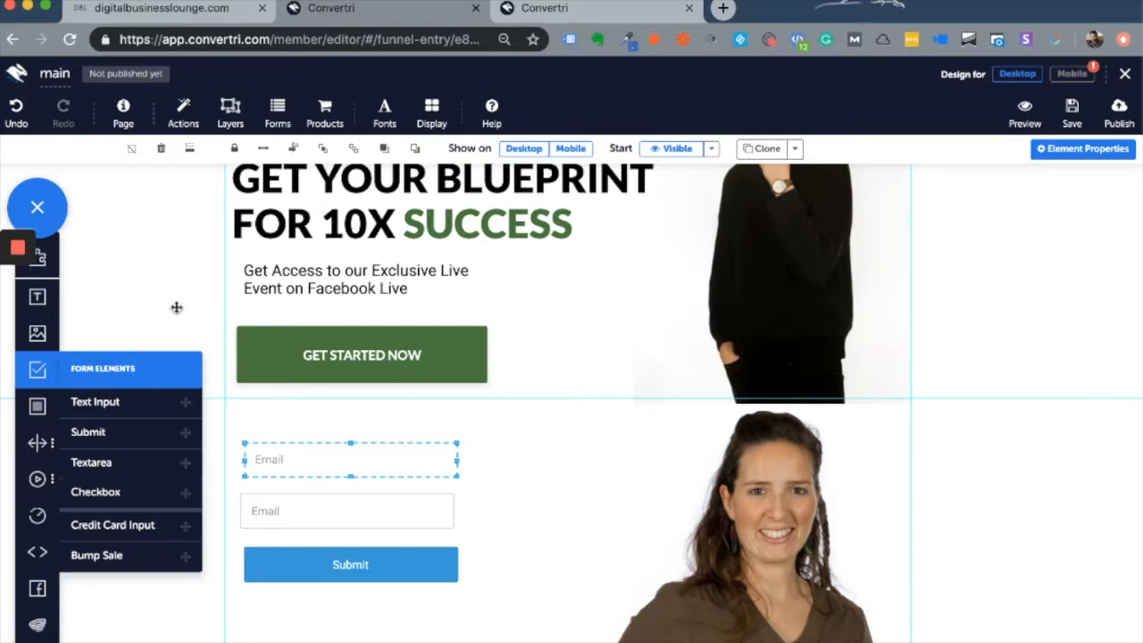
left_click(229, 111)
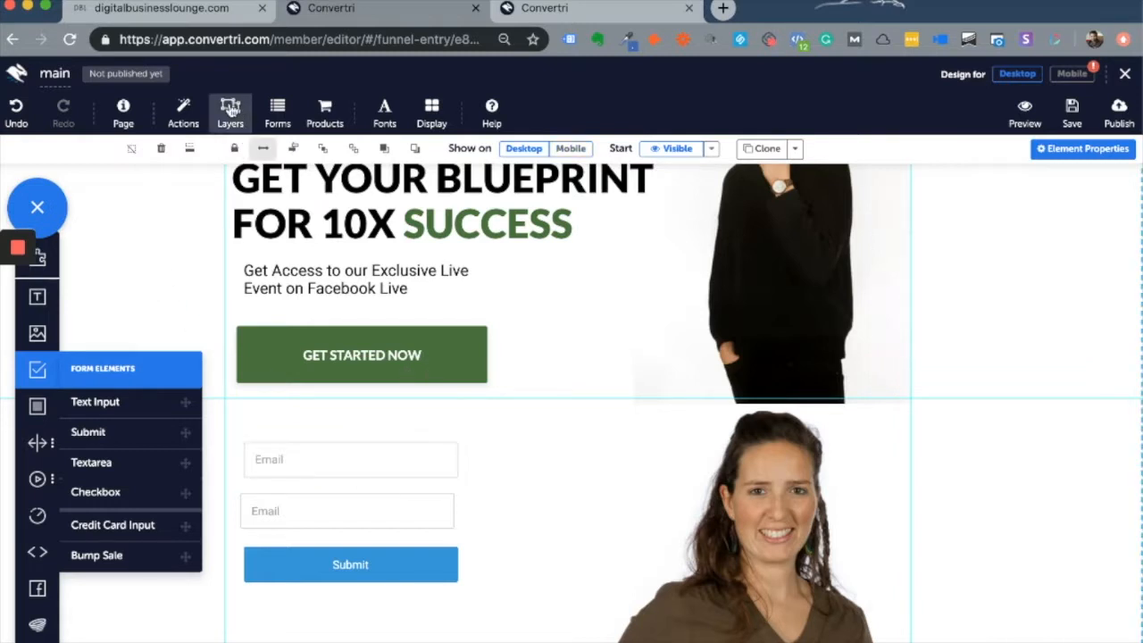
left_click(230, 111)
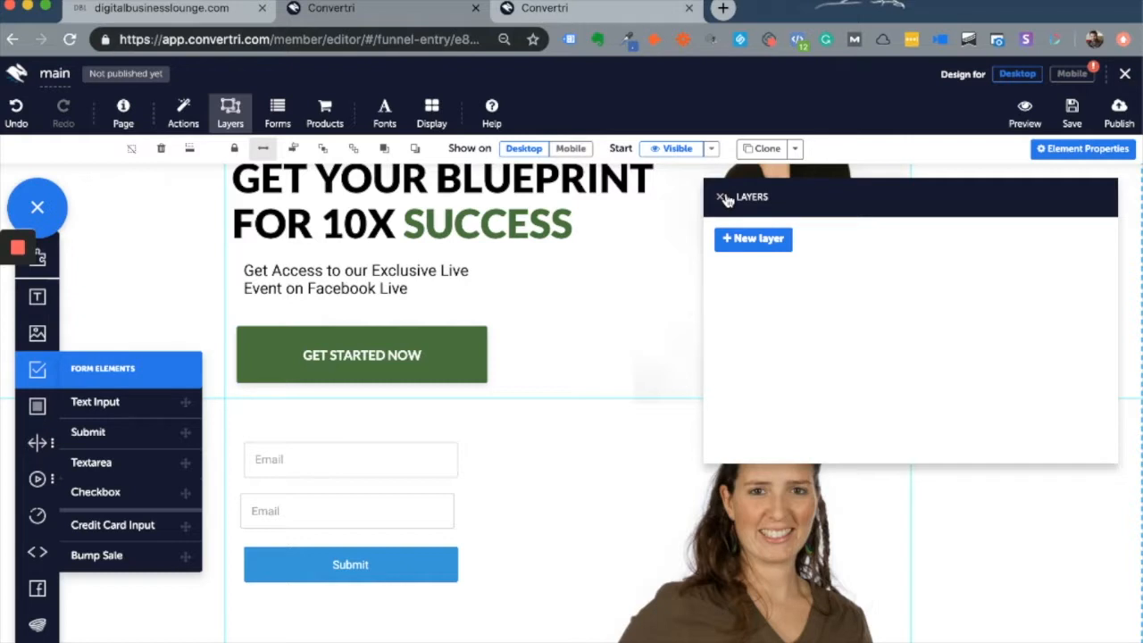
mouse_move(723, 200)
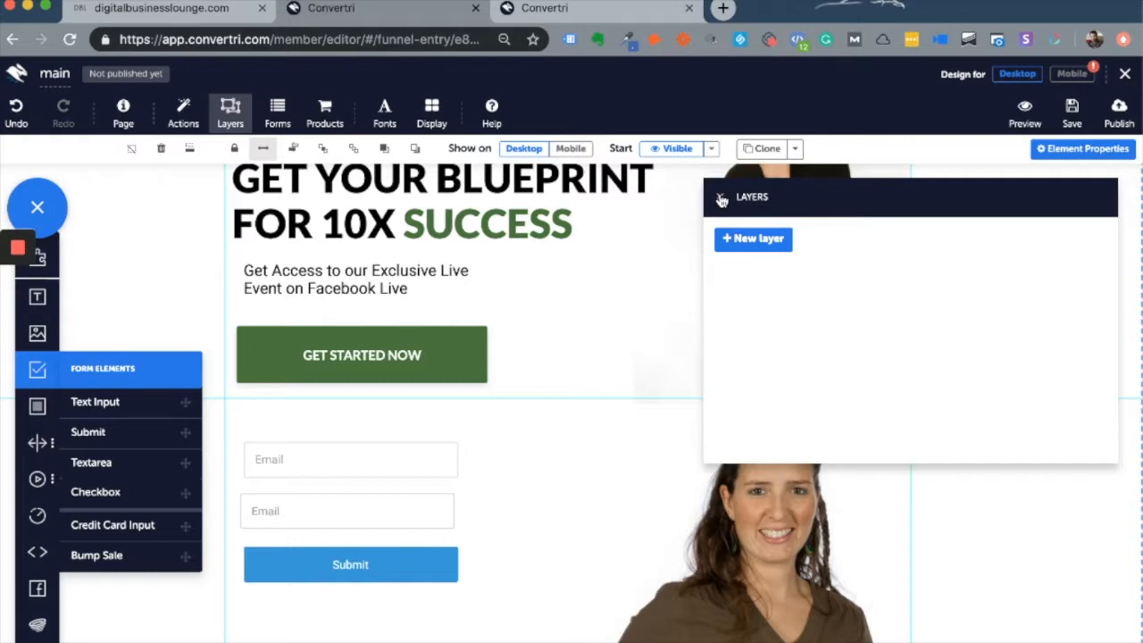
mouse_move(721, 200)
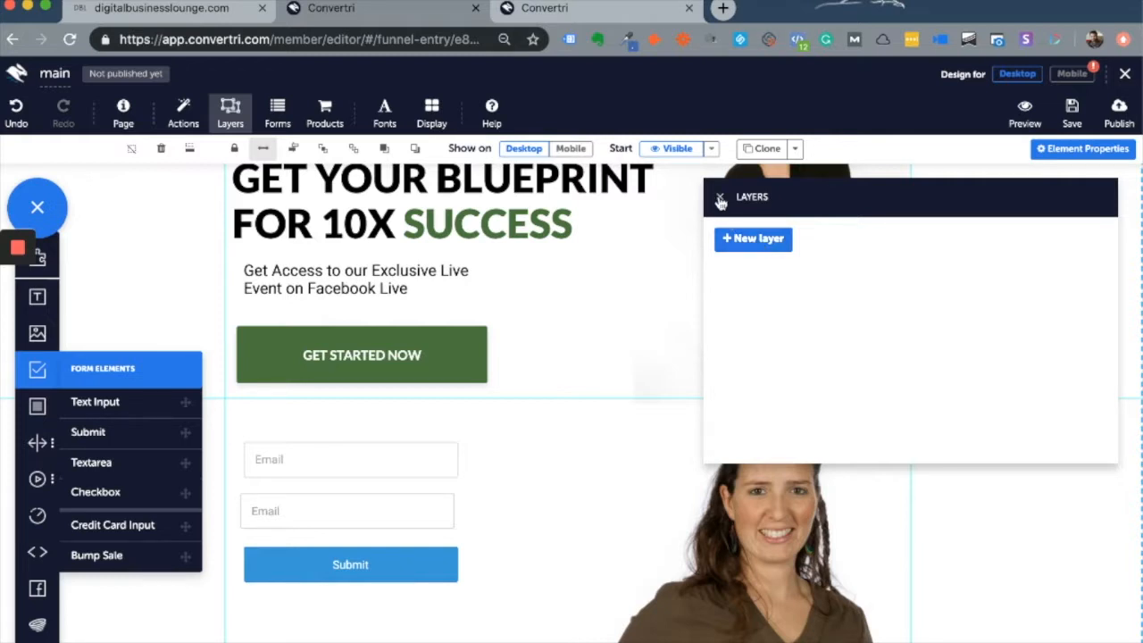
left_click(721, 196)
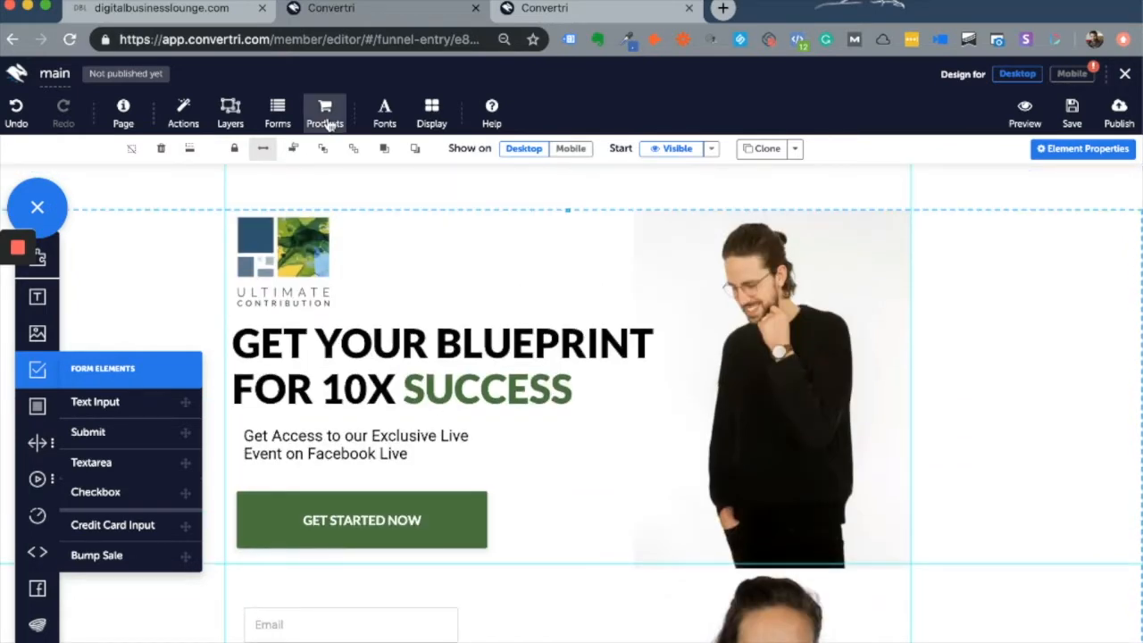
left_click(325, 107)
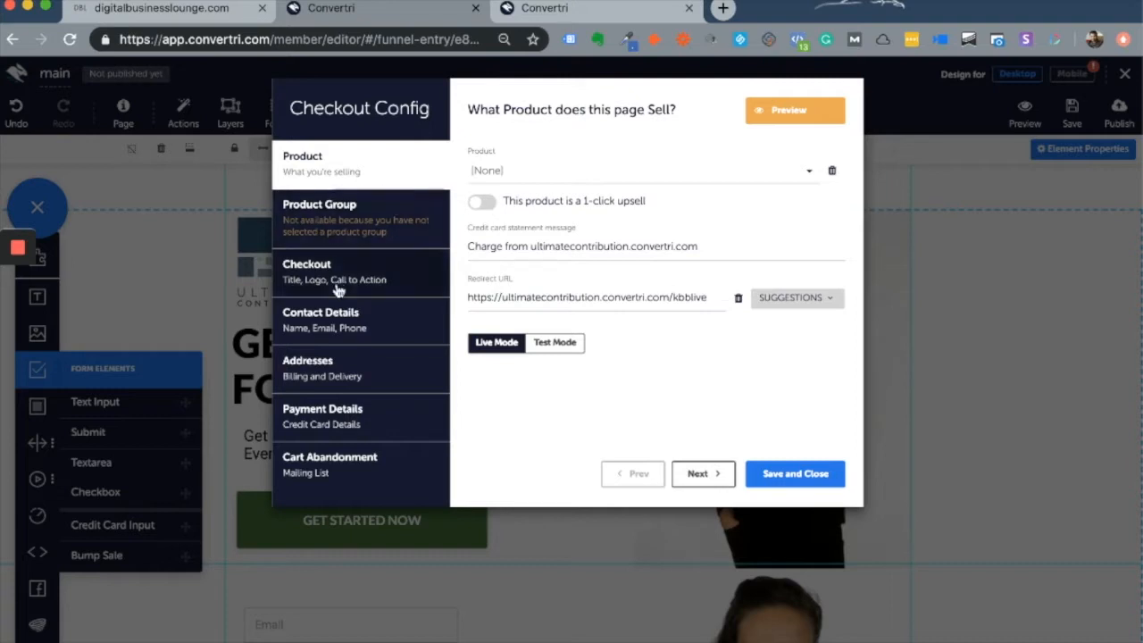
left_click(320, 366)
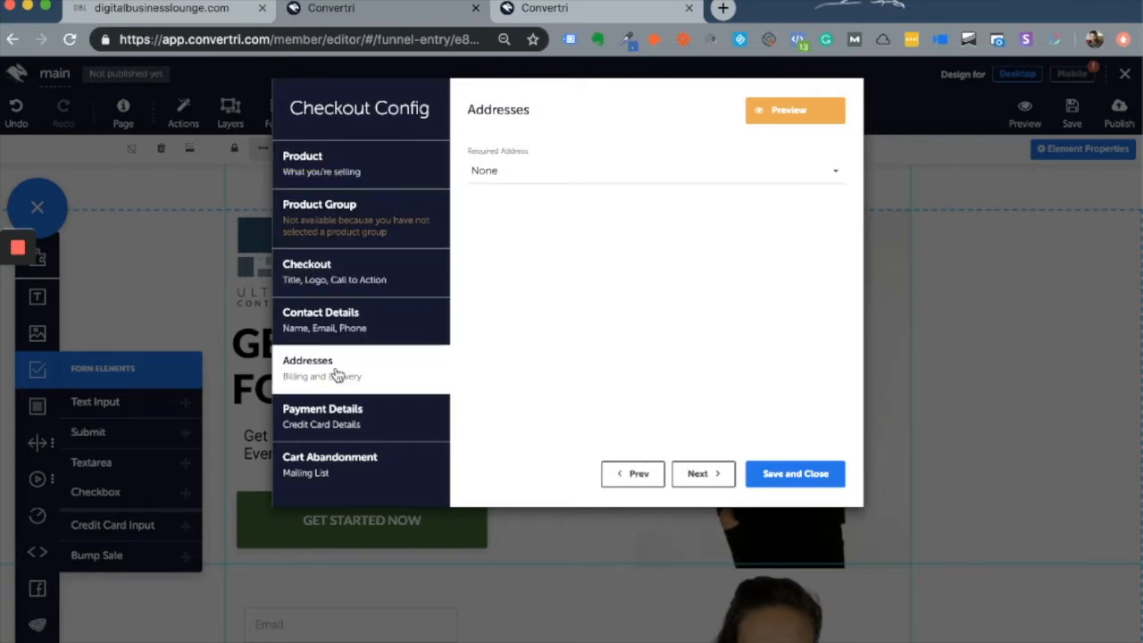
left_click(322, 414)
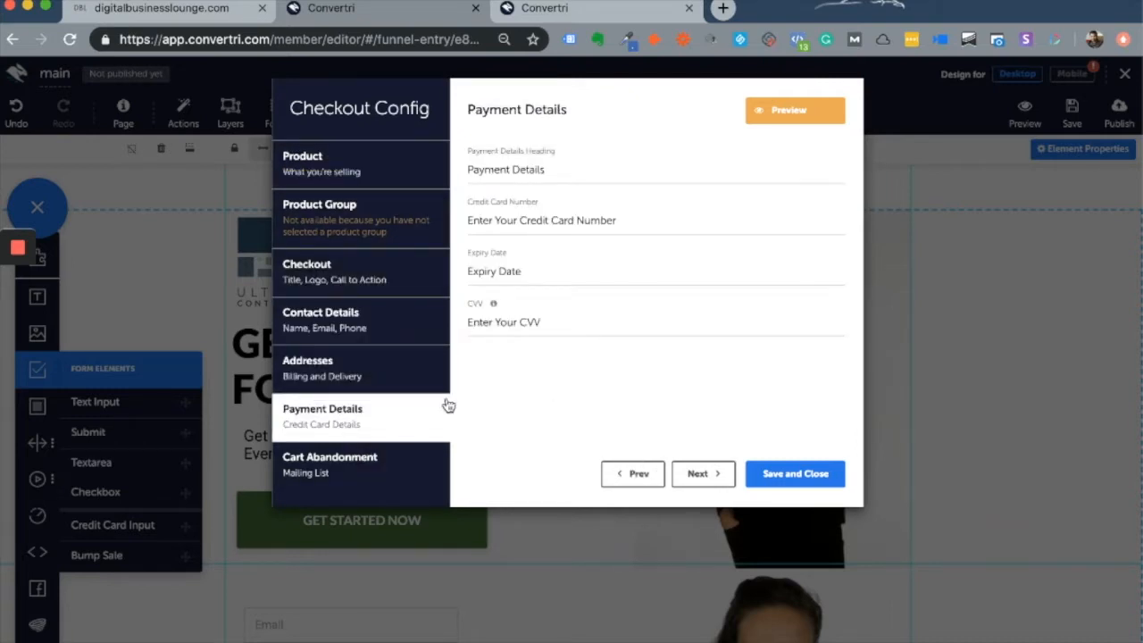
mouse_move(925, 413)
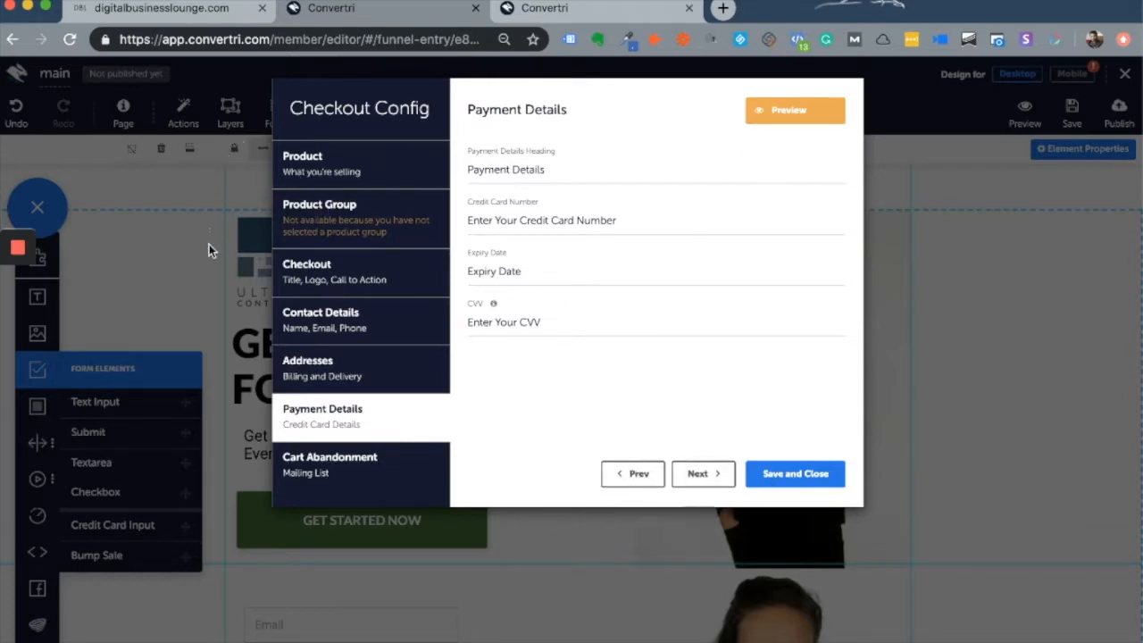
left_click(793, 474)
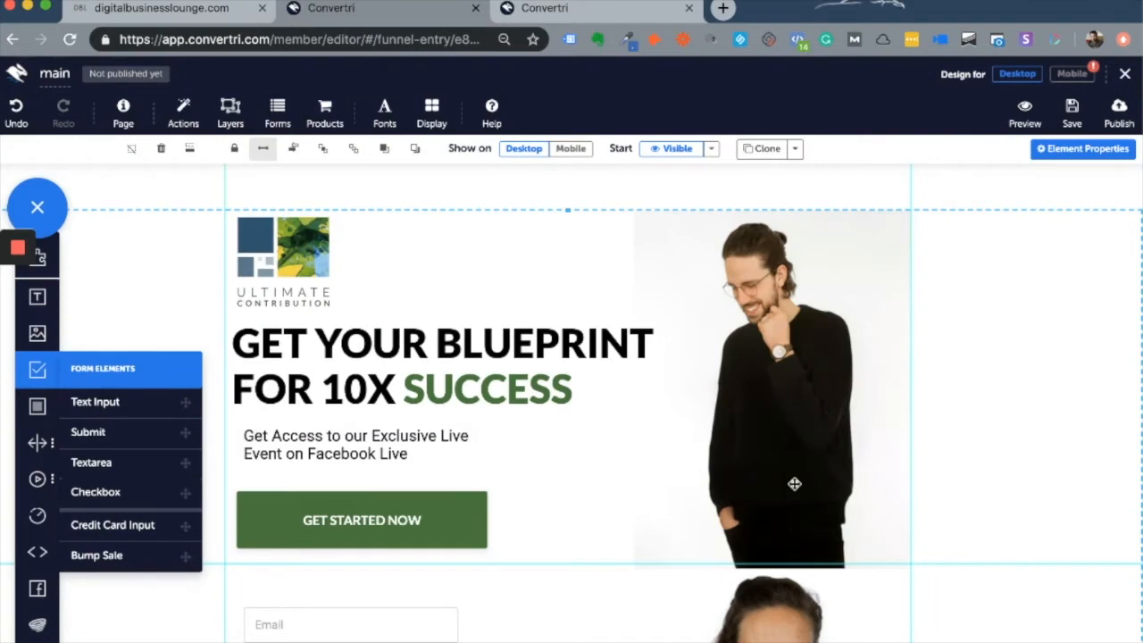